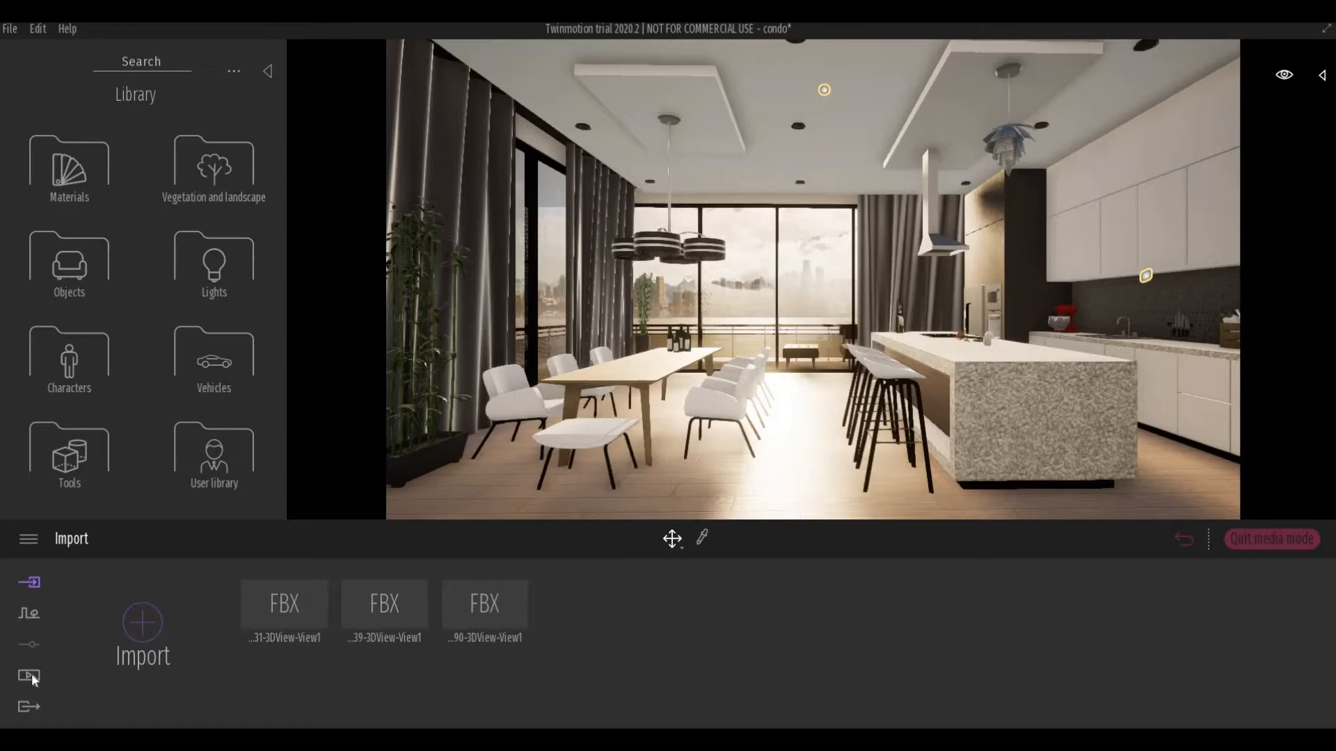
- Create Video1 from the Media options, starting Part01 on the kitchen and dining view
left_click(28, 676)
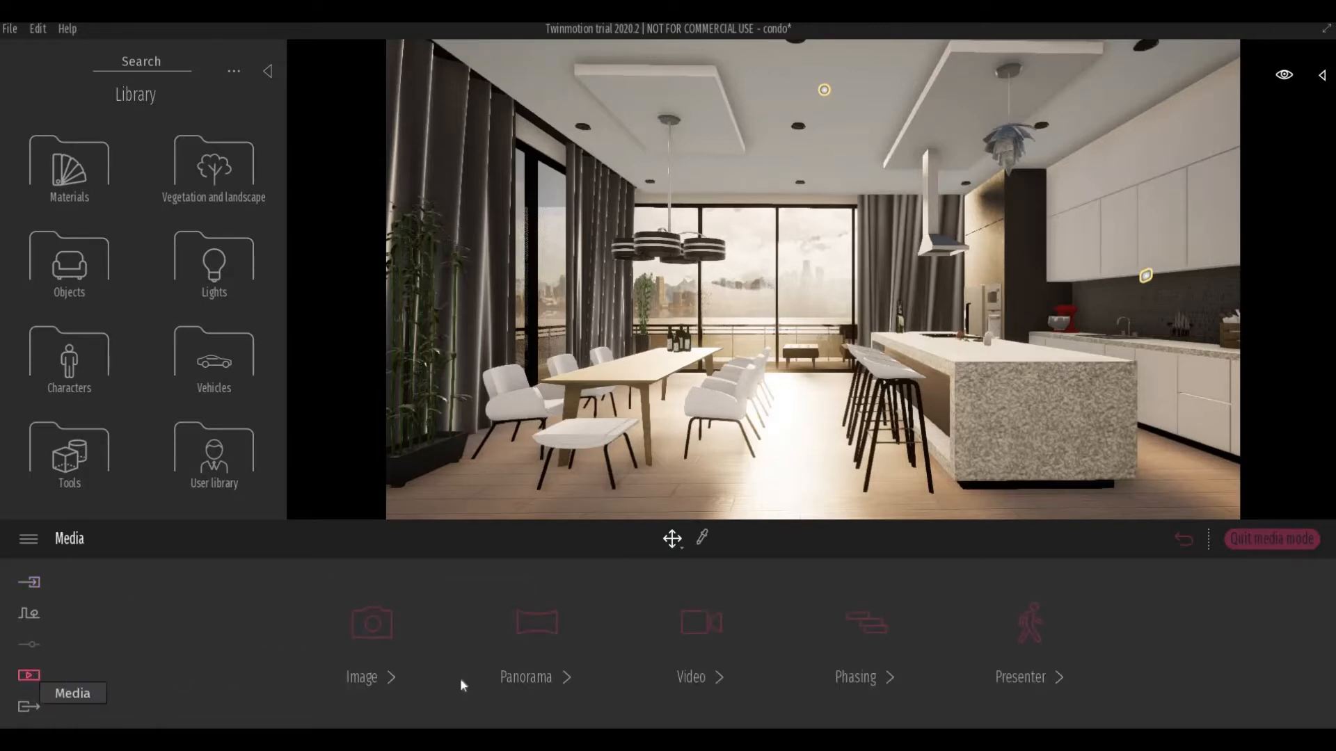
mouse_move(700, 622)
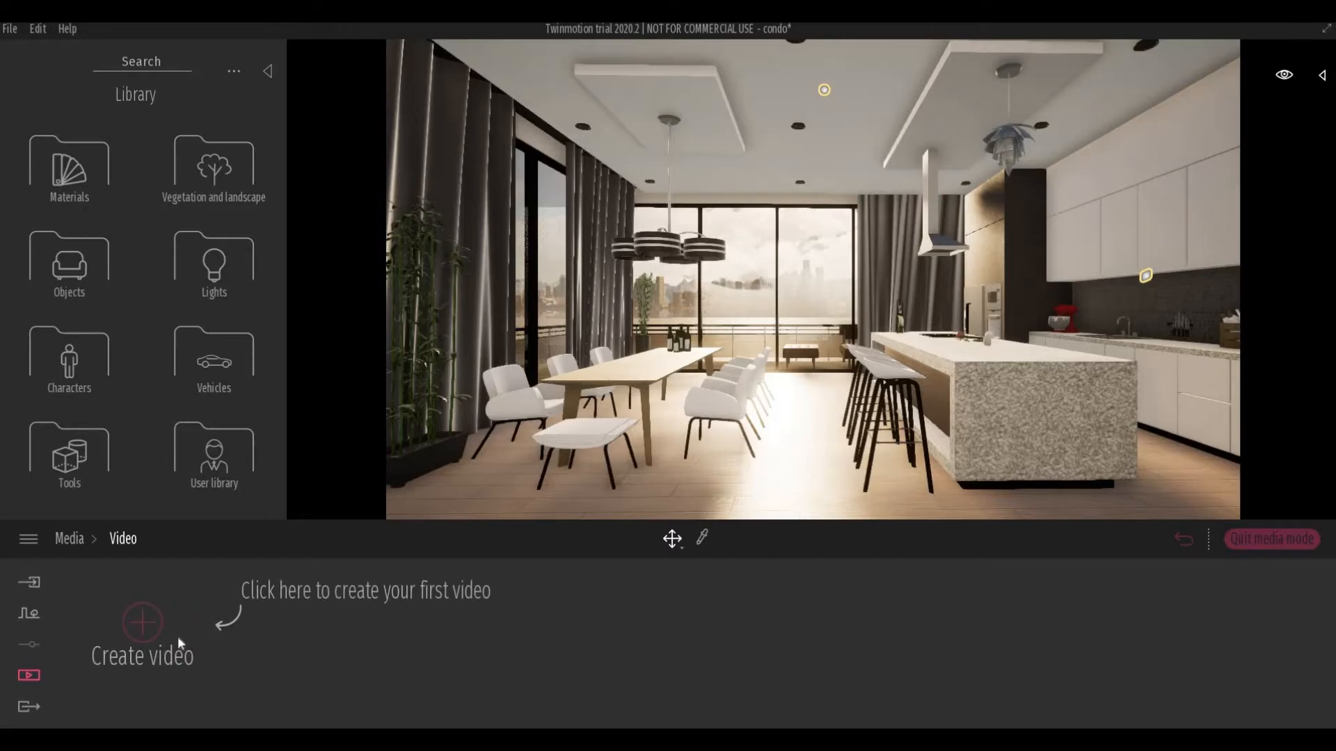
mouse_move(142, 624)
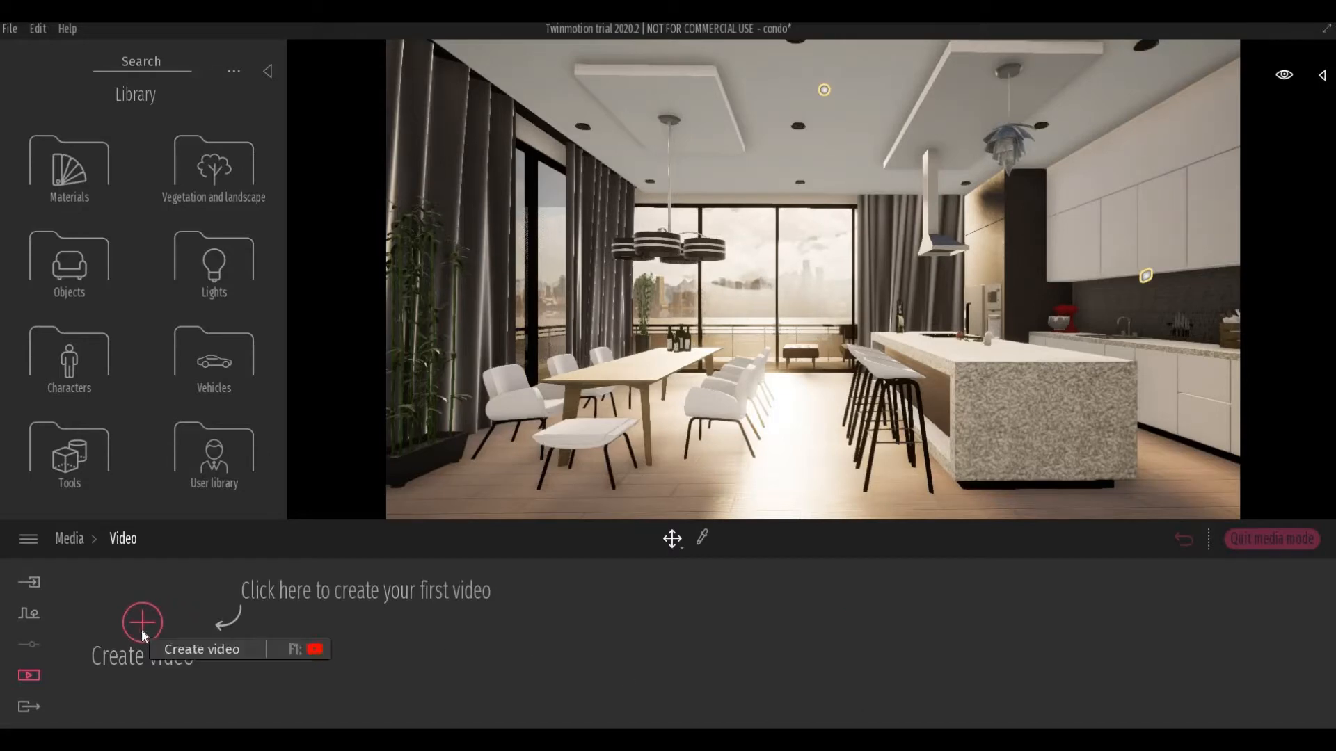
left_click(142, 623)
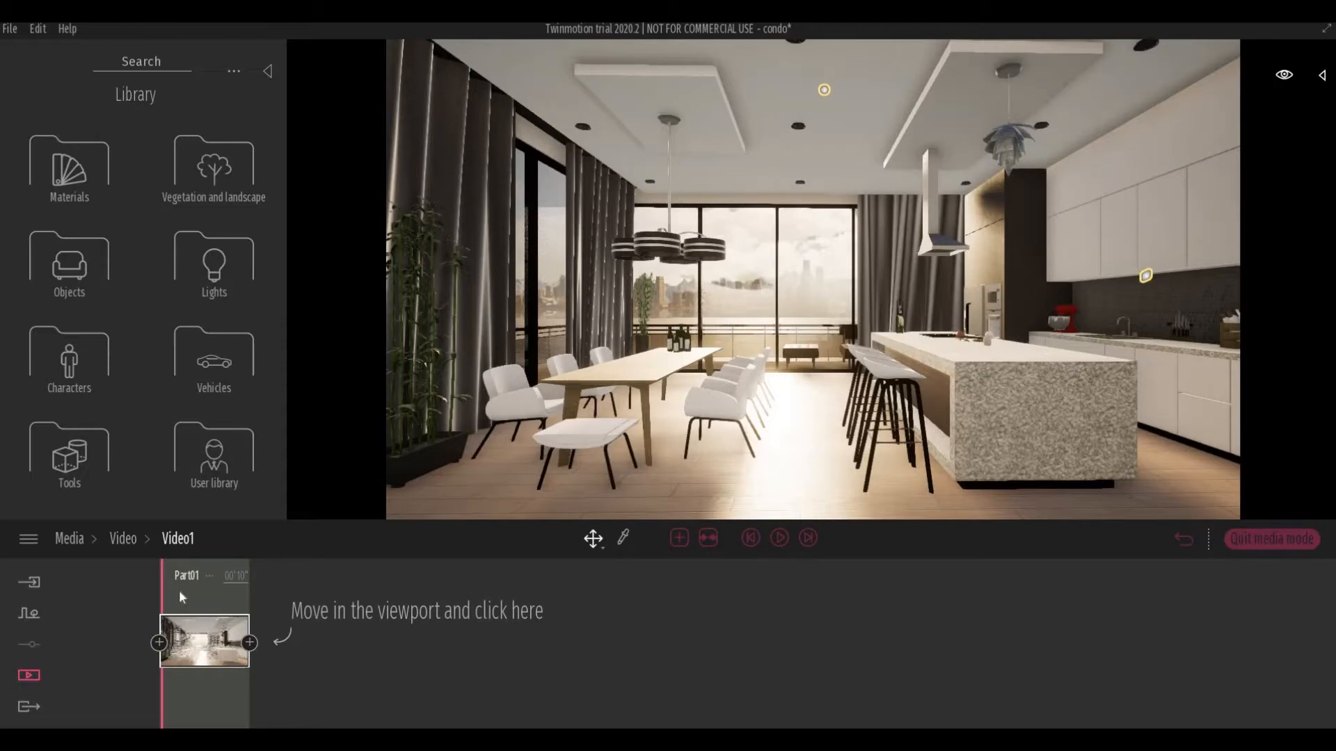
mouse_move(196, 603)
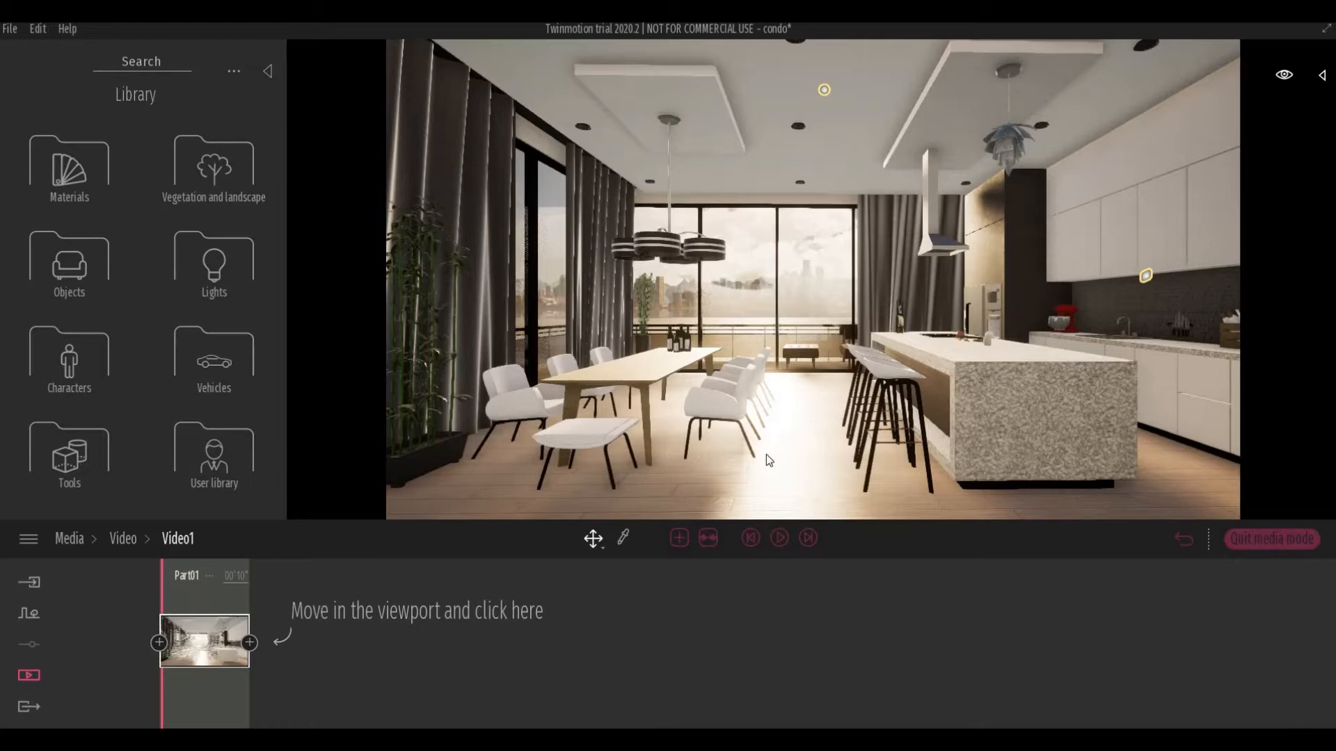
mouse_move(842, 437)
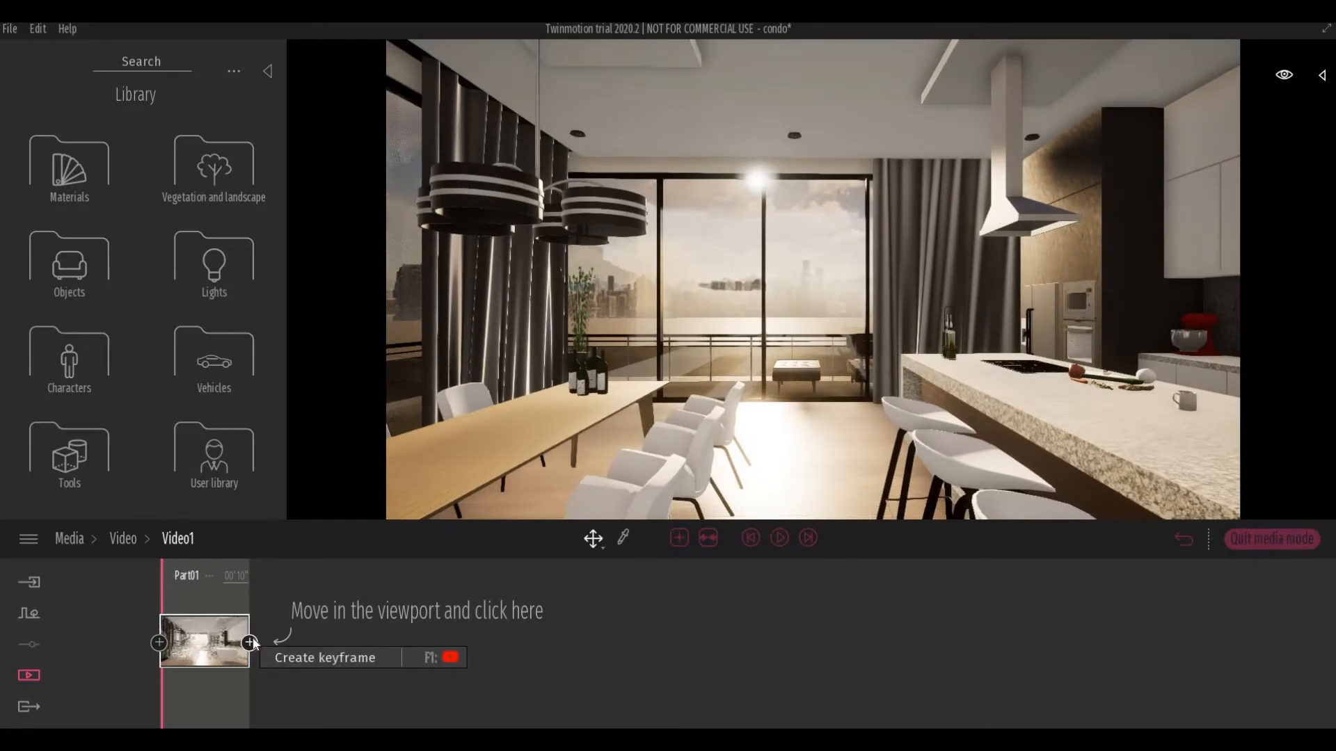
- Add a second Part01 keyframe closer to the dining table and island, and preview the move
left_click(248, 643)
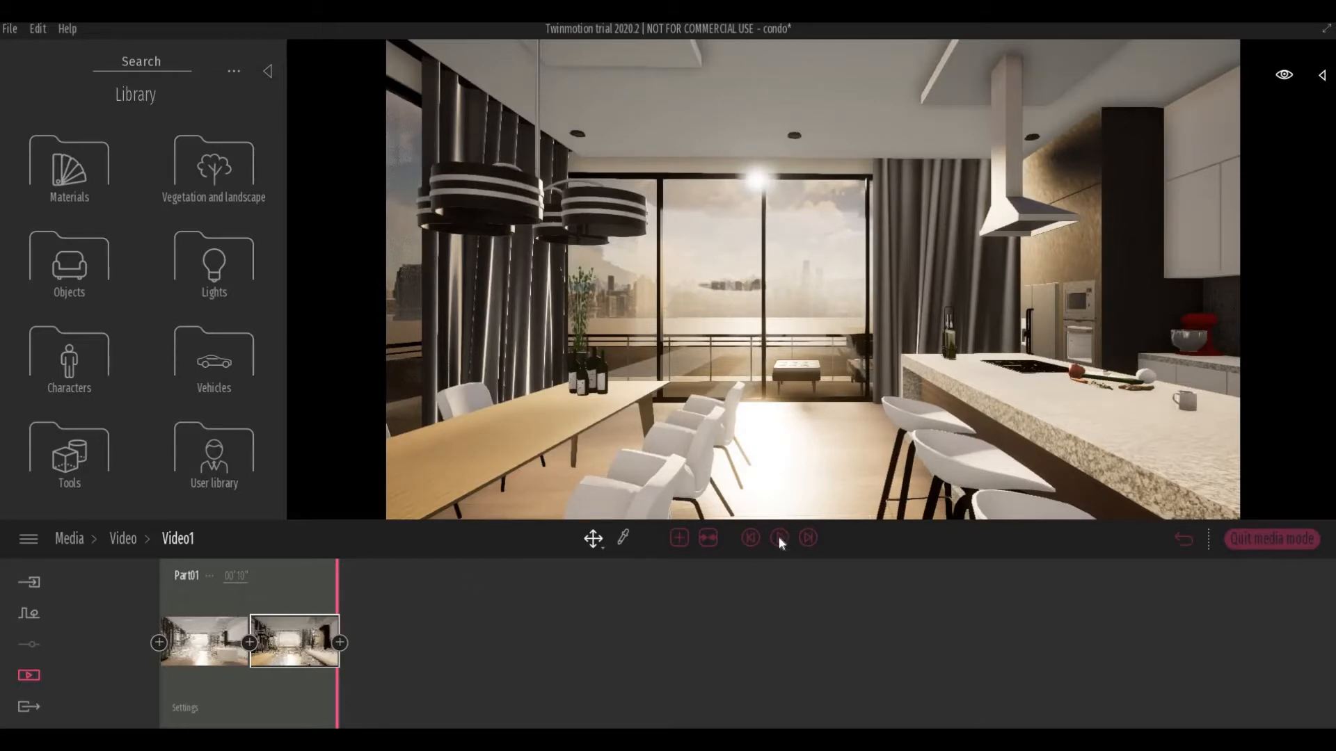
left_click(777, 537)
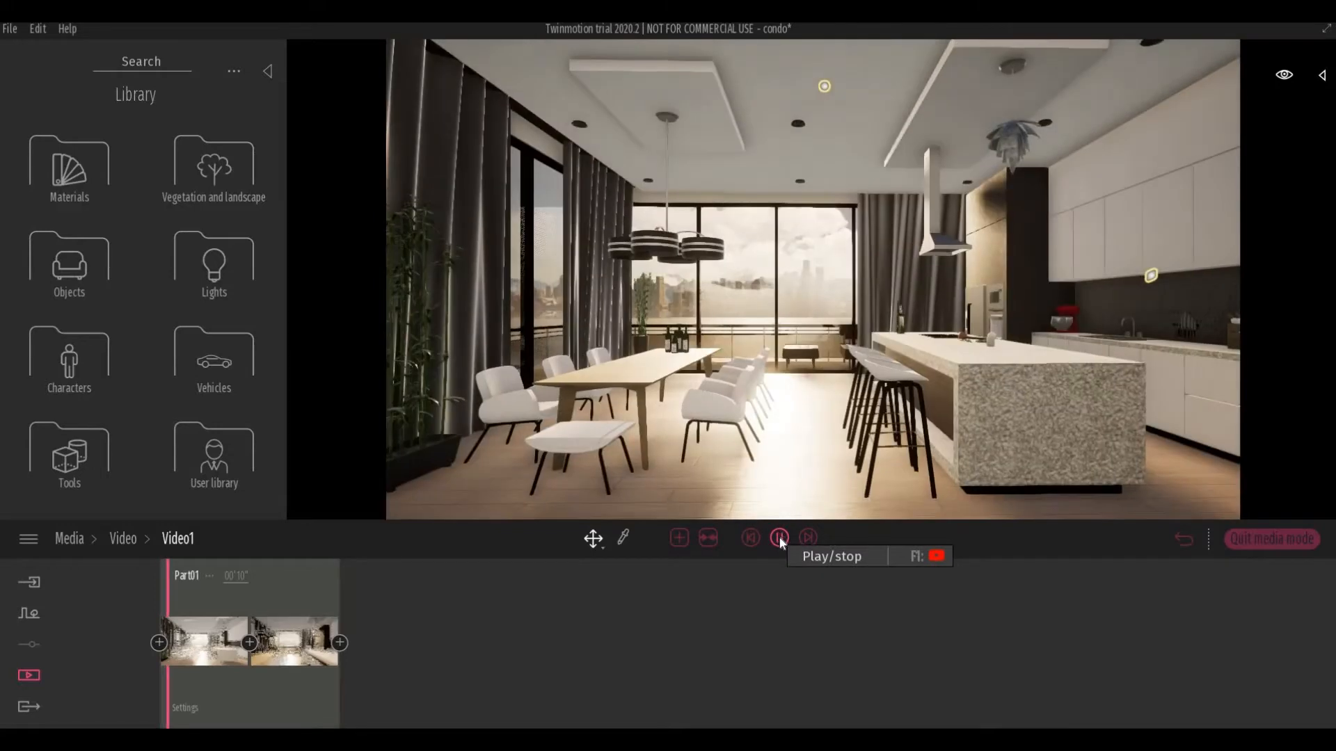
left_click(779, 537)
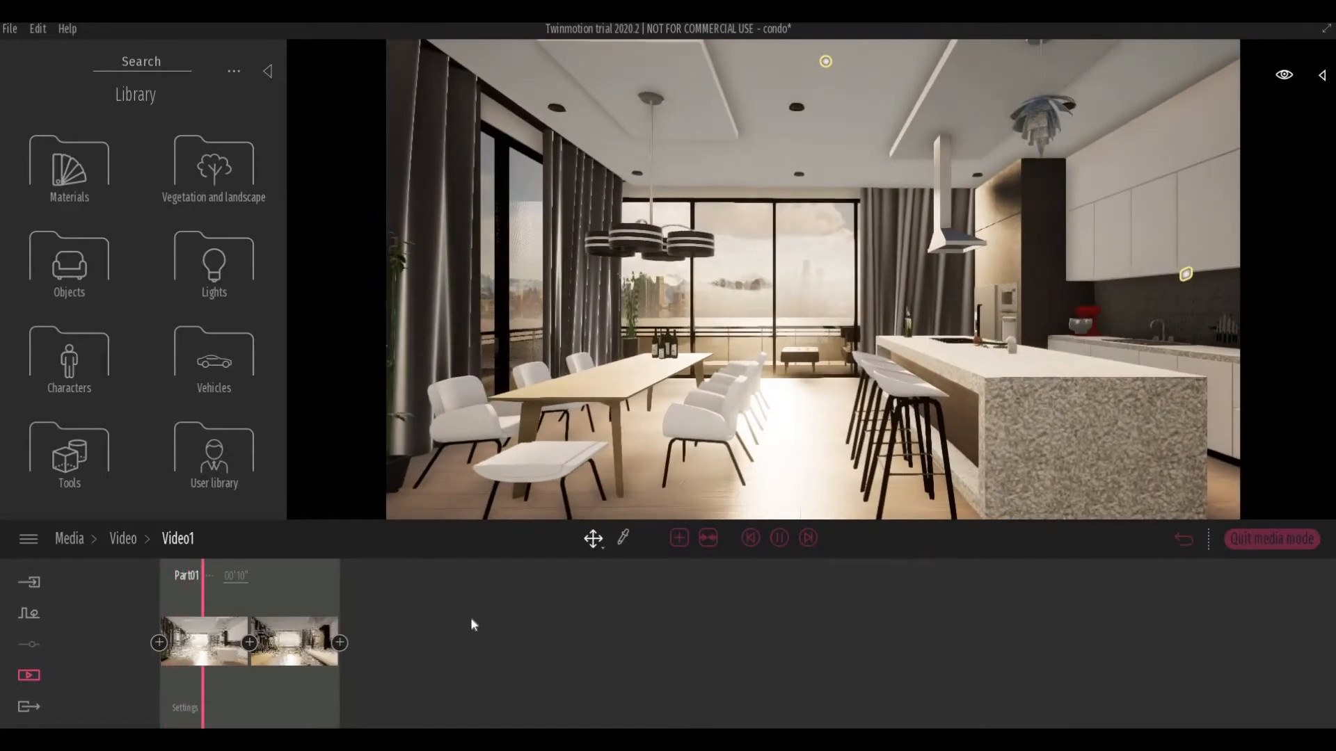
- Shorten Part01's duration to 6 seconds
left_click(293, 640)
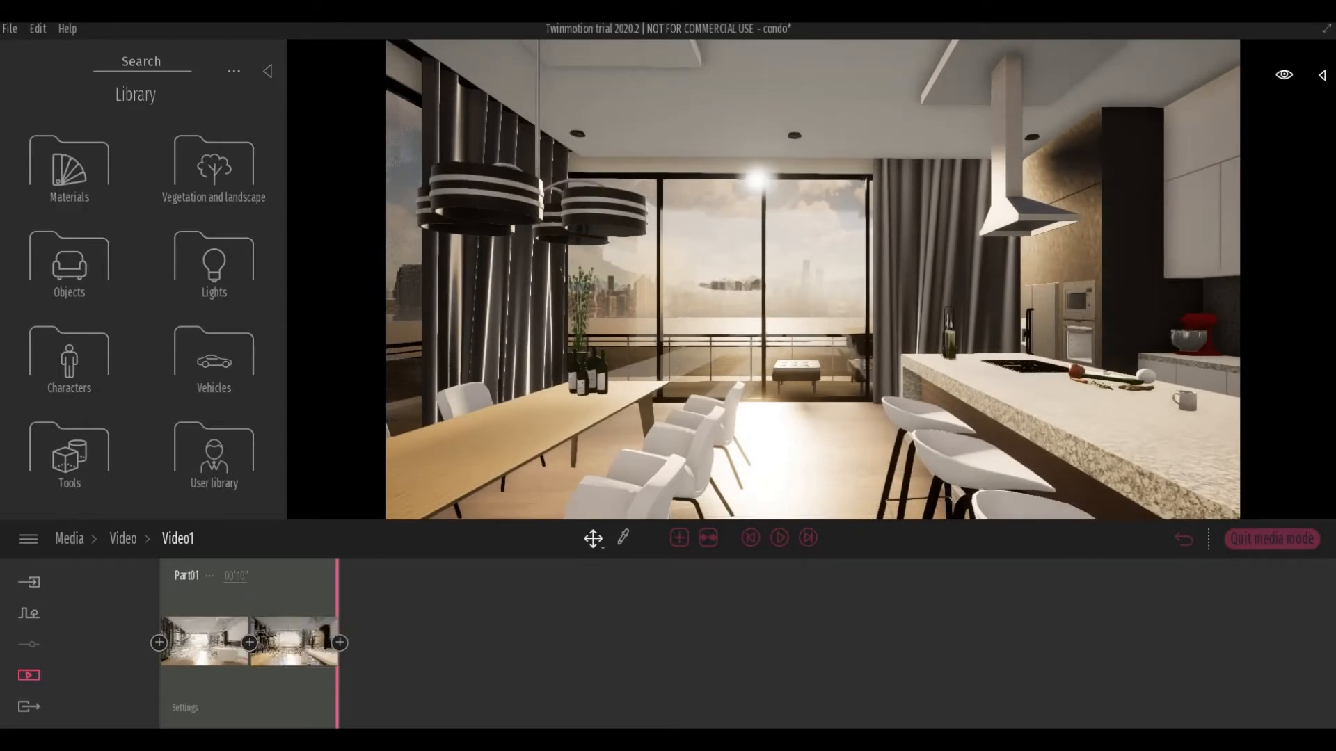
left_click(293, 641)
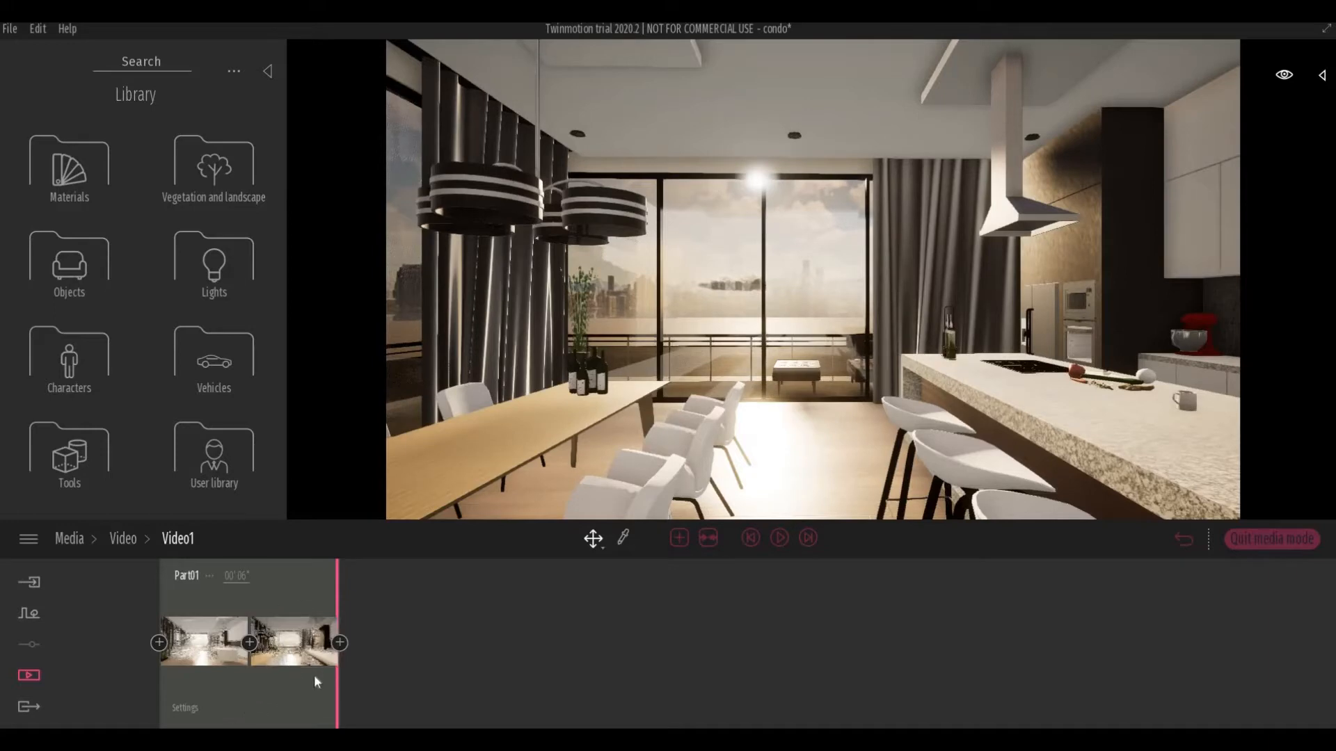
left_click(294, 641)
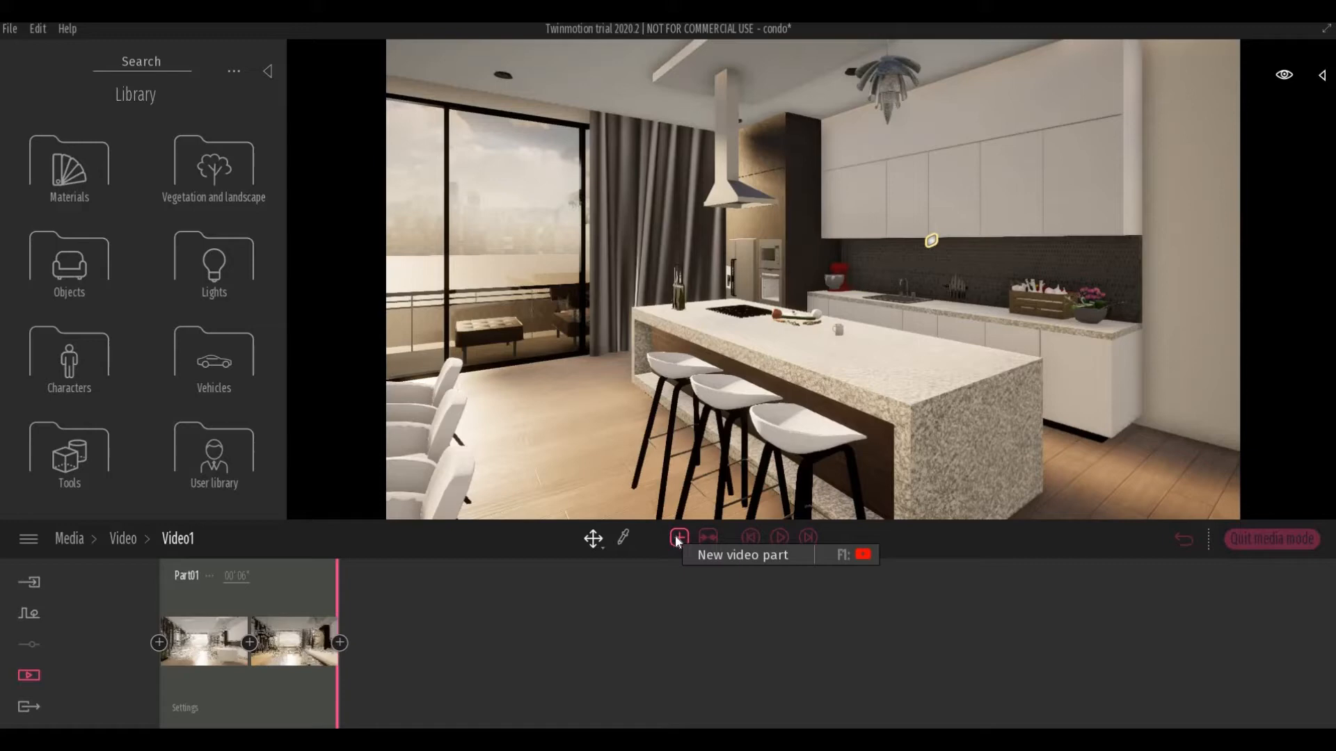
- Add Part02 pushing in on the kitchen island and play back the 11-second video
left_click(679, 537)
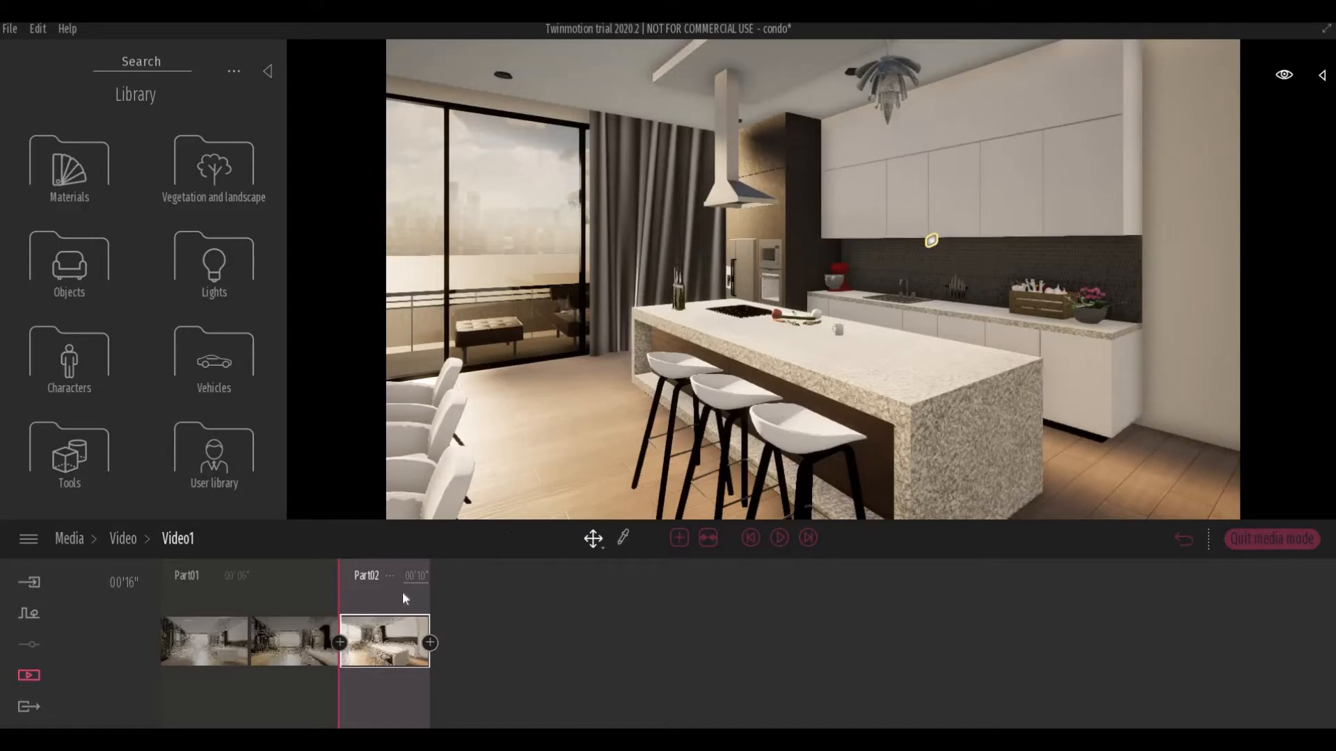
mouse_move(894, 367)
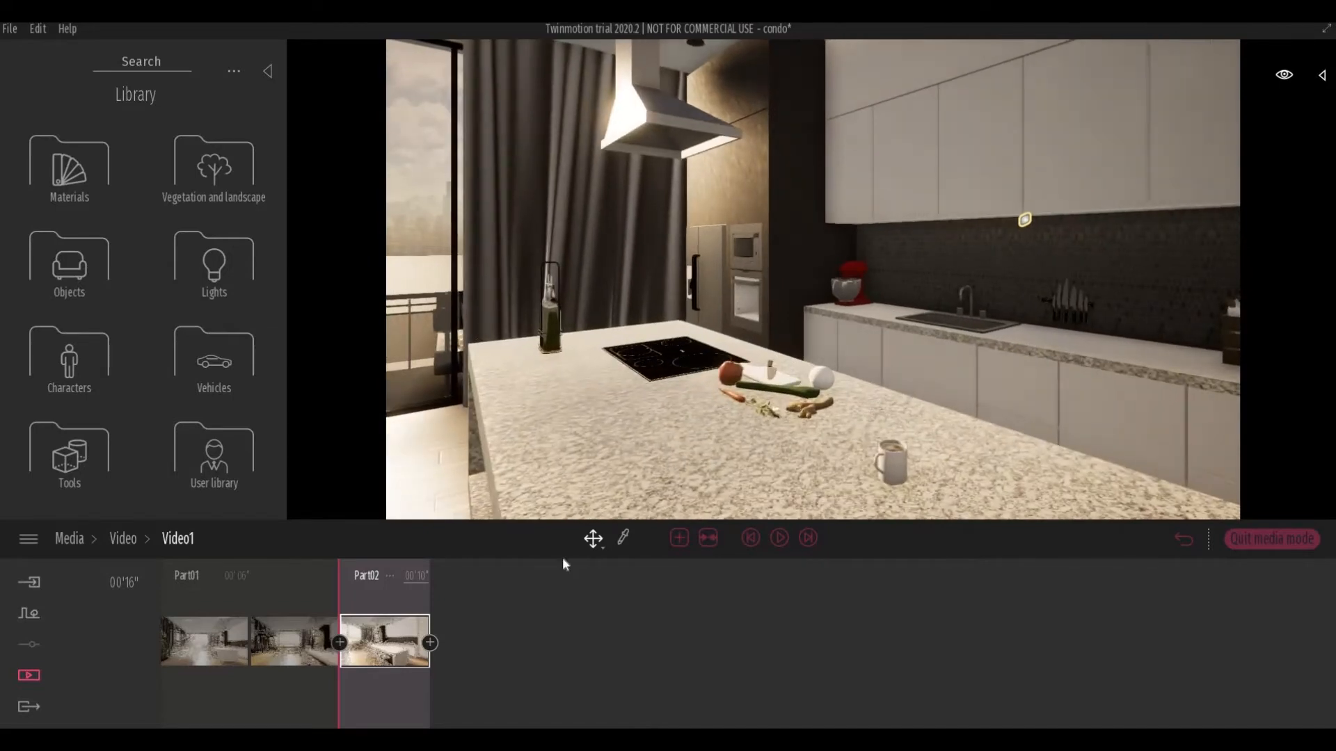
mouse_move(430, 643)
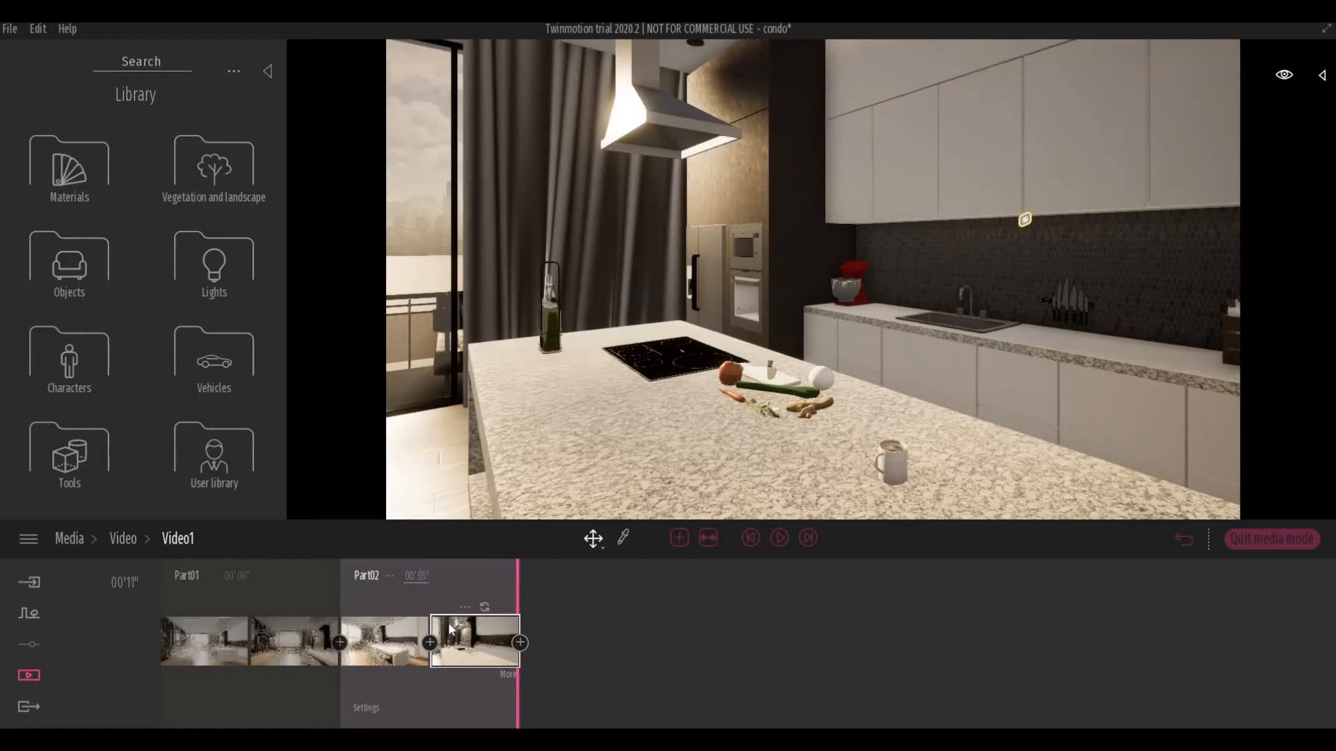
left_click(778, 537)
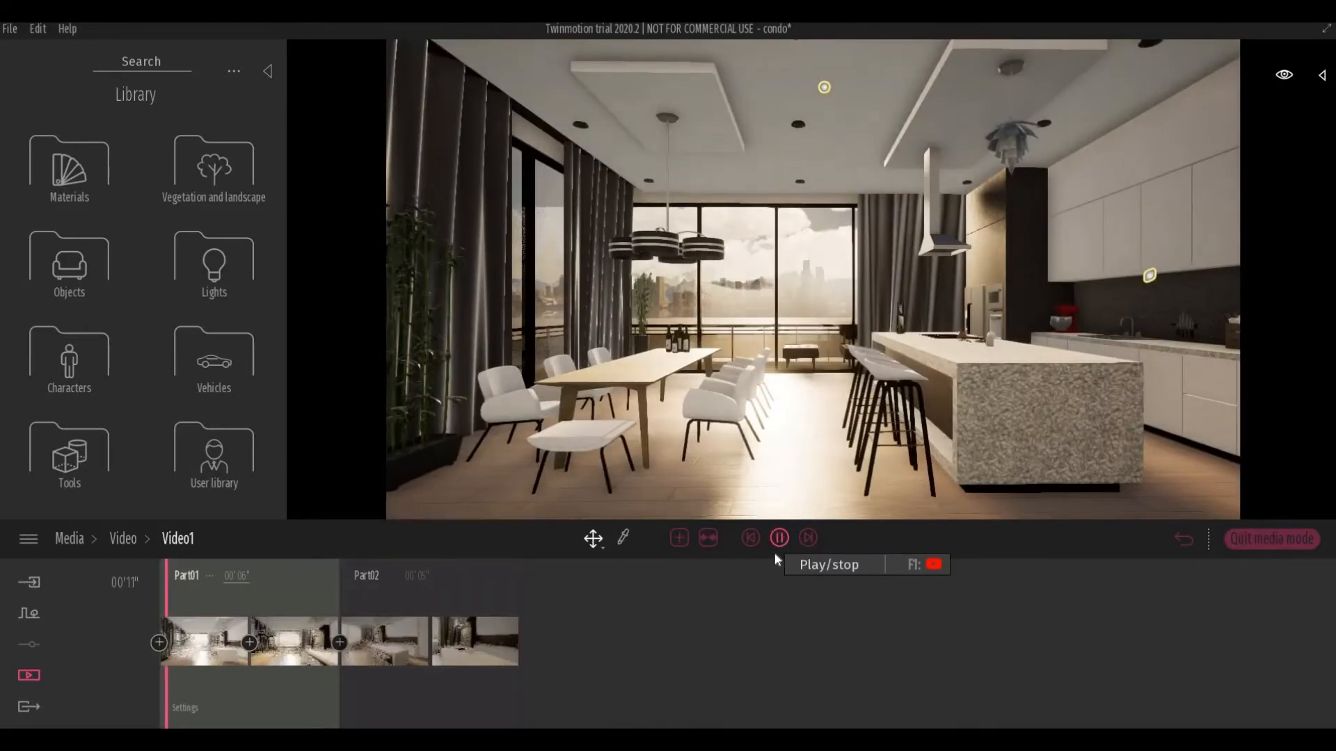
left_click(778, 537)
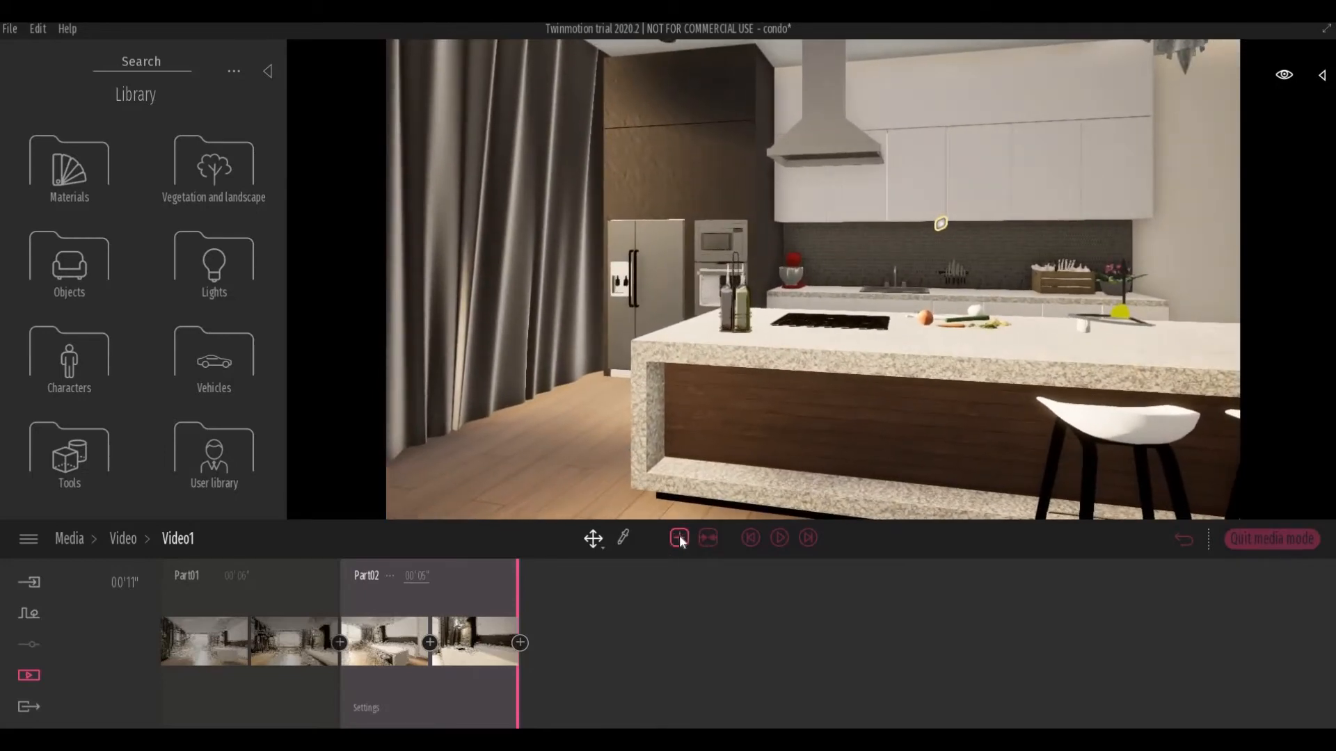
mouse_move(679, 537)
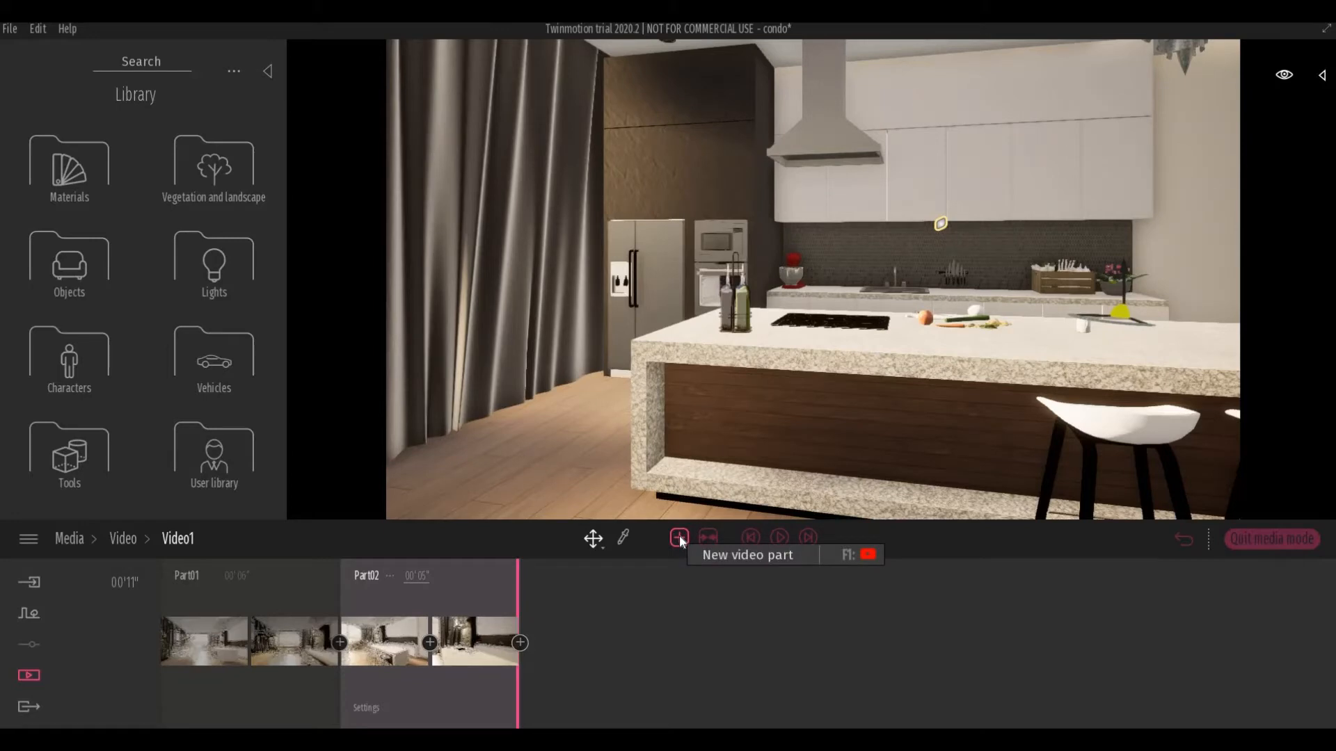
- Add Part03 on a close island-and-stools view, then review playback from Part02
left_click(677, 537)
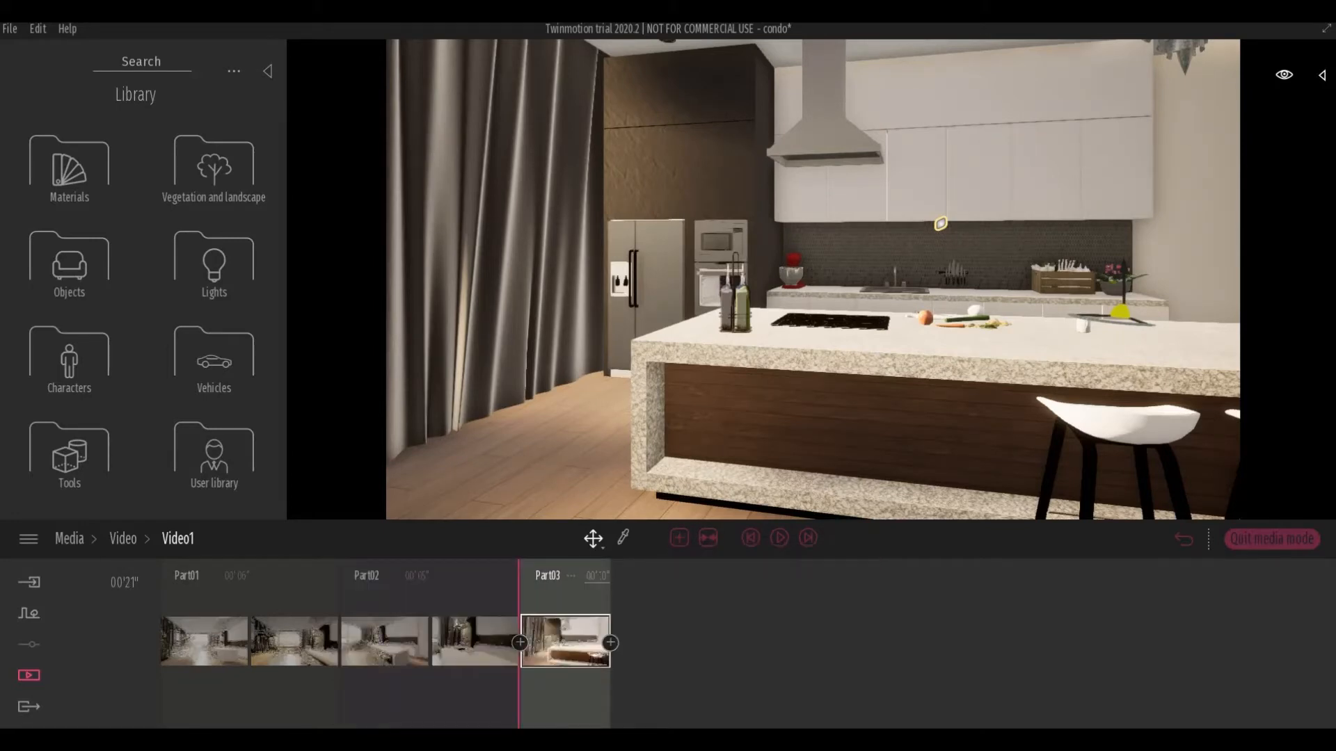
mouse_move(596, 574)
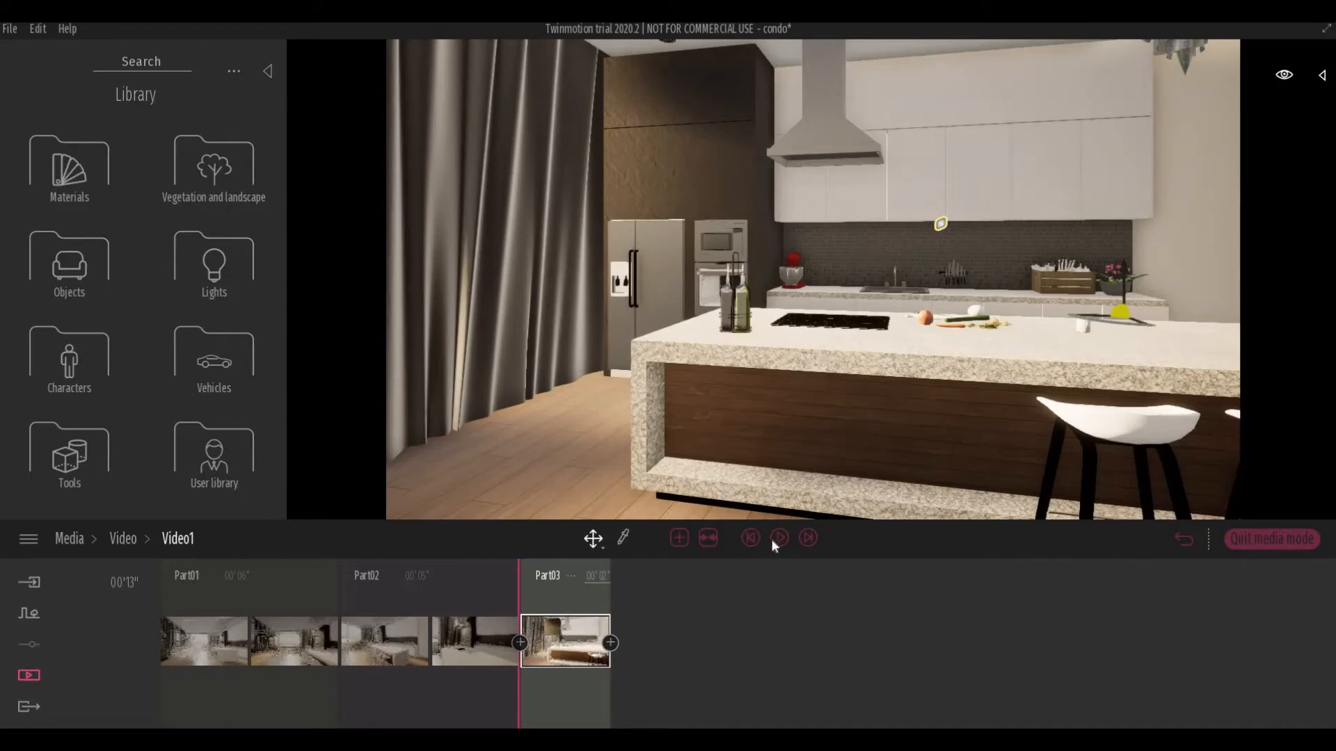
left_click(778, 537)
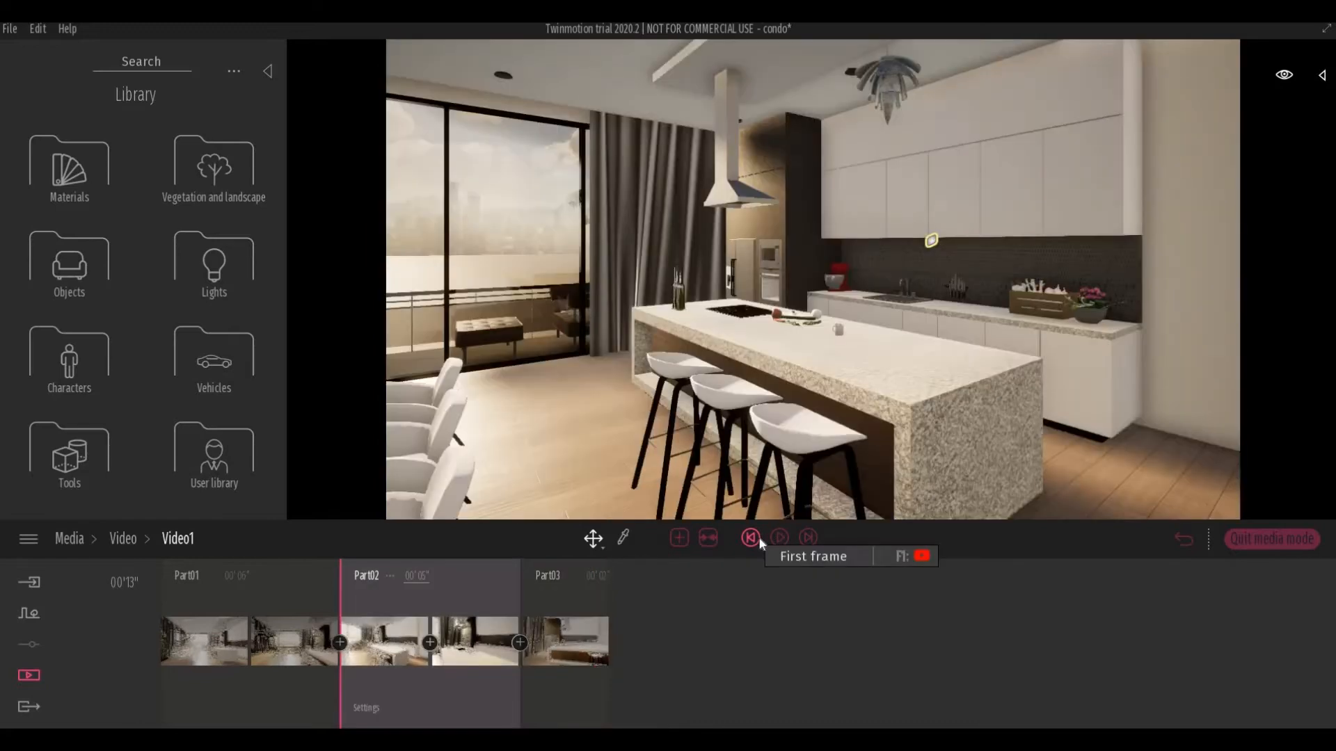
left_click(778, 537)
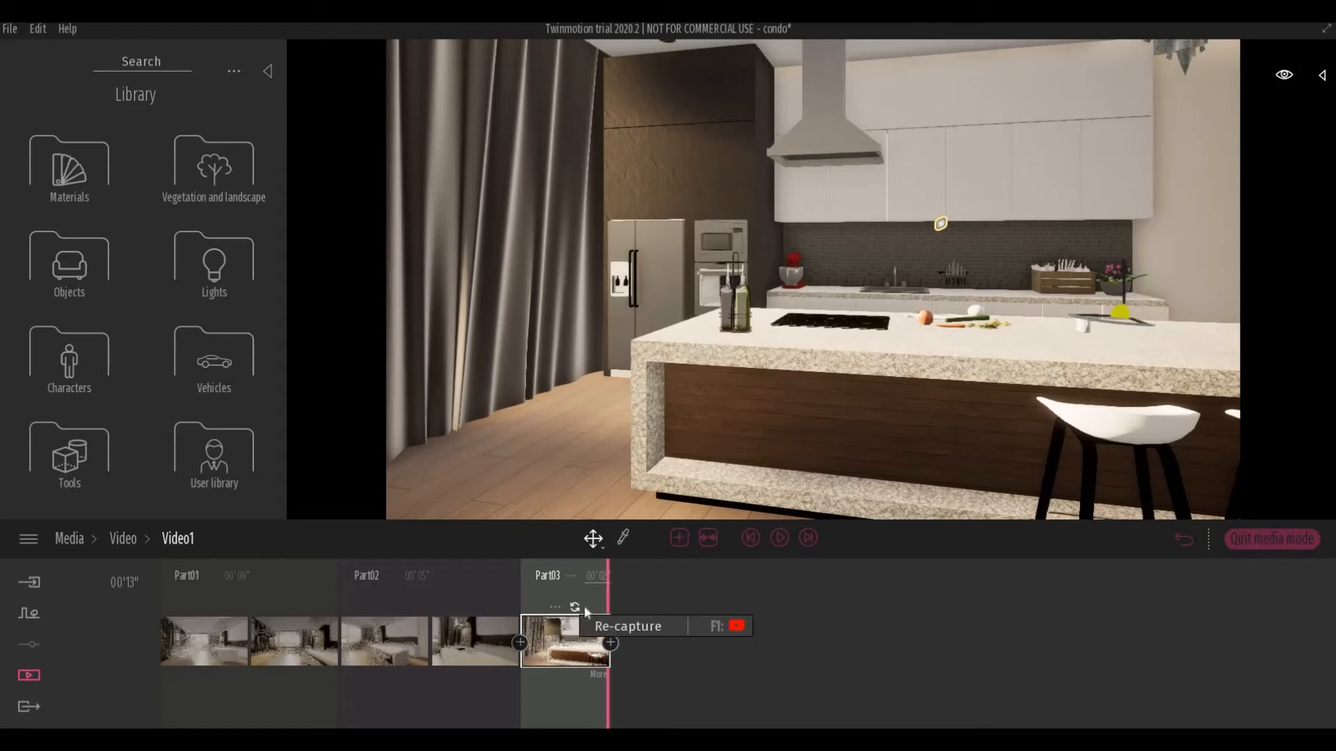
mouse_move(614, 594)
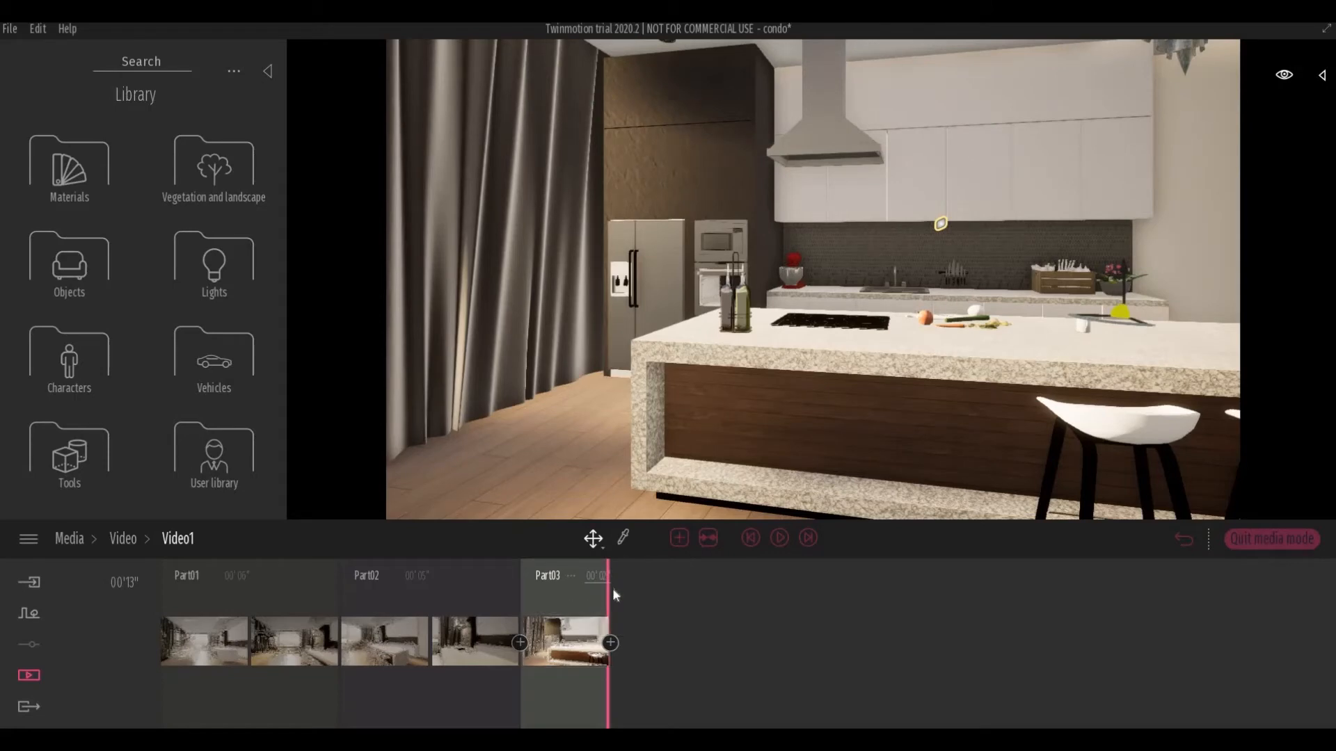
mouse_move(666, 450)
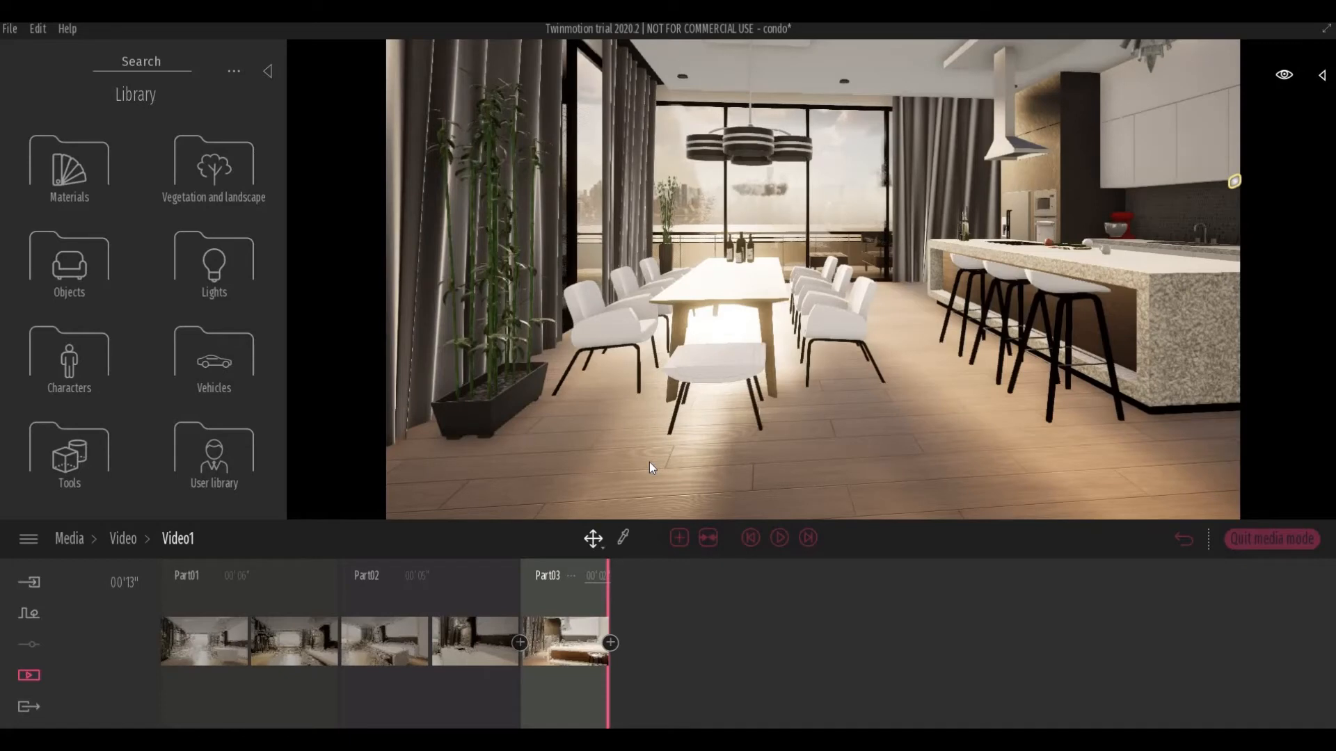
mouse_move(644, 467)
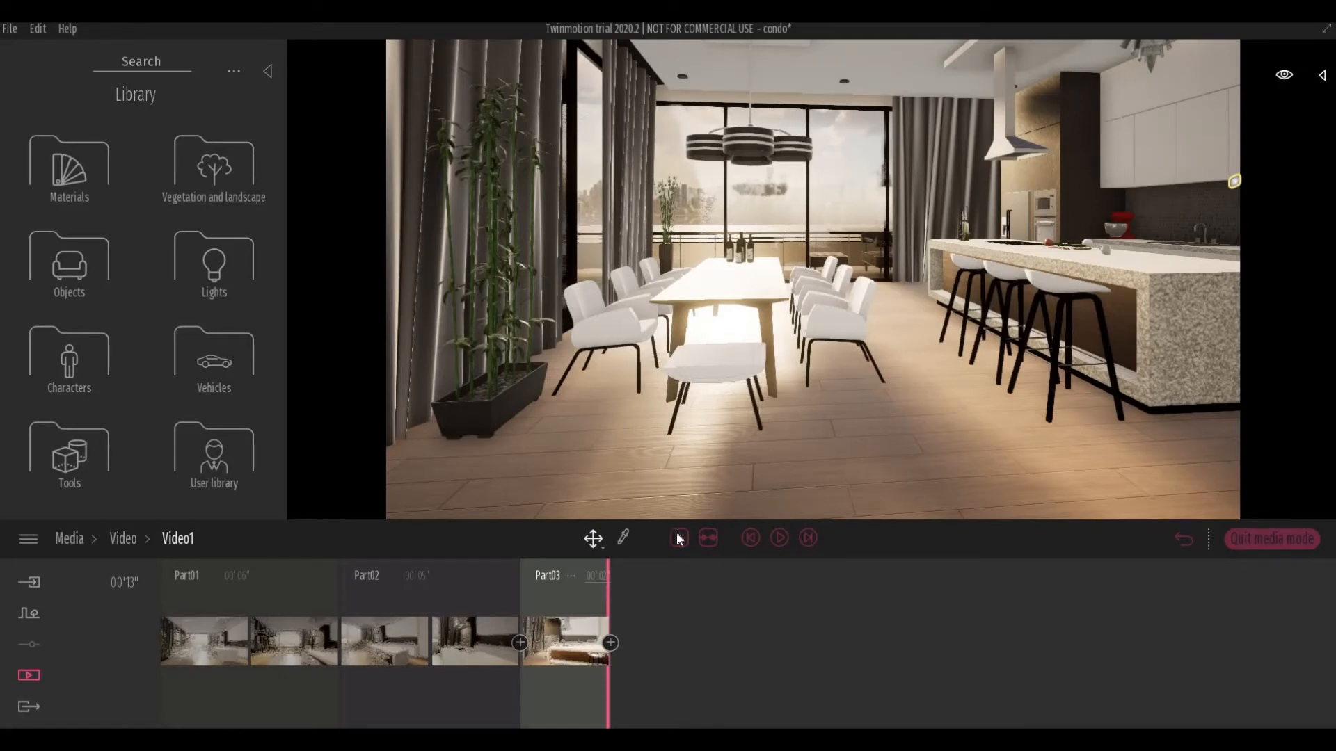
mouse_move(679, 537)
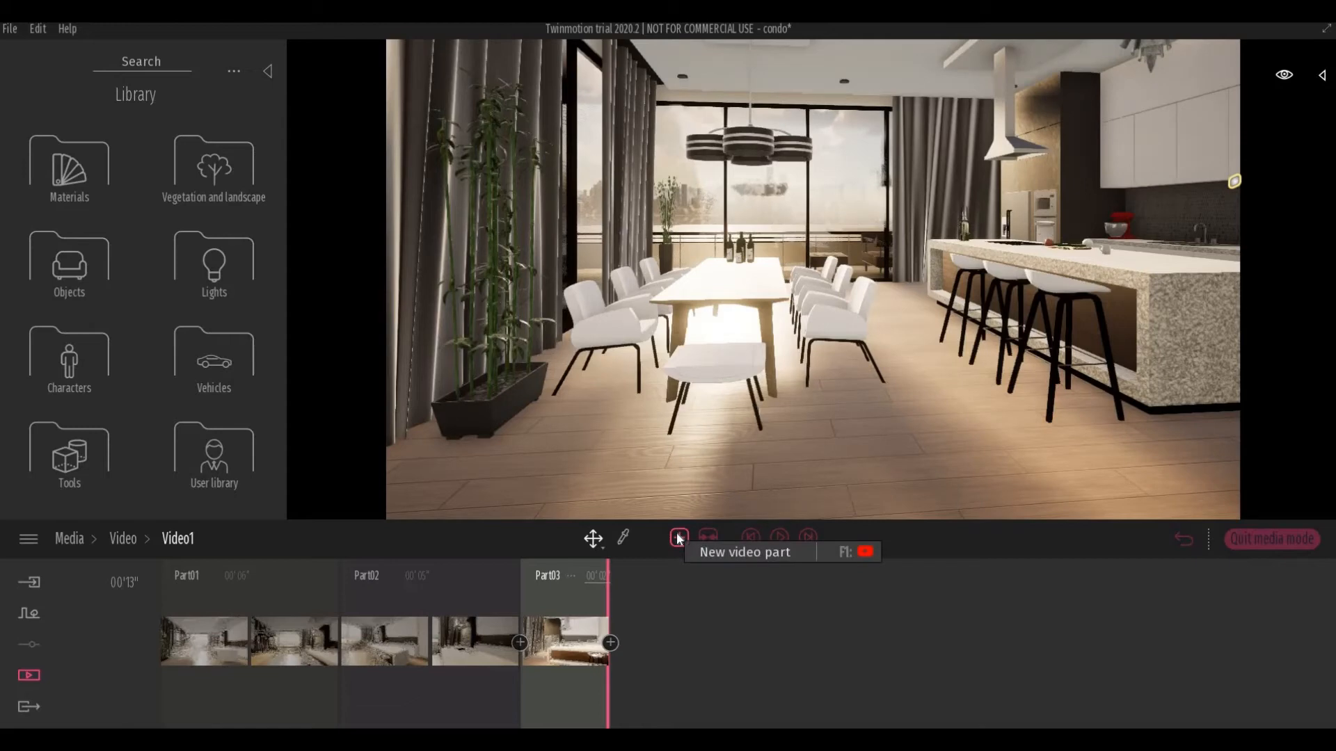
- Add Part04 with shots looking along the island toward the dining table
left_click(679, 537)
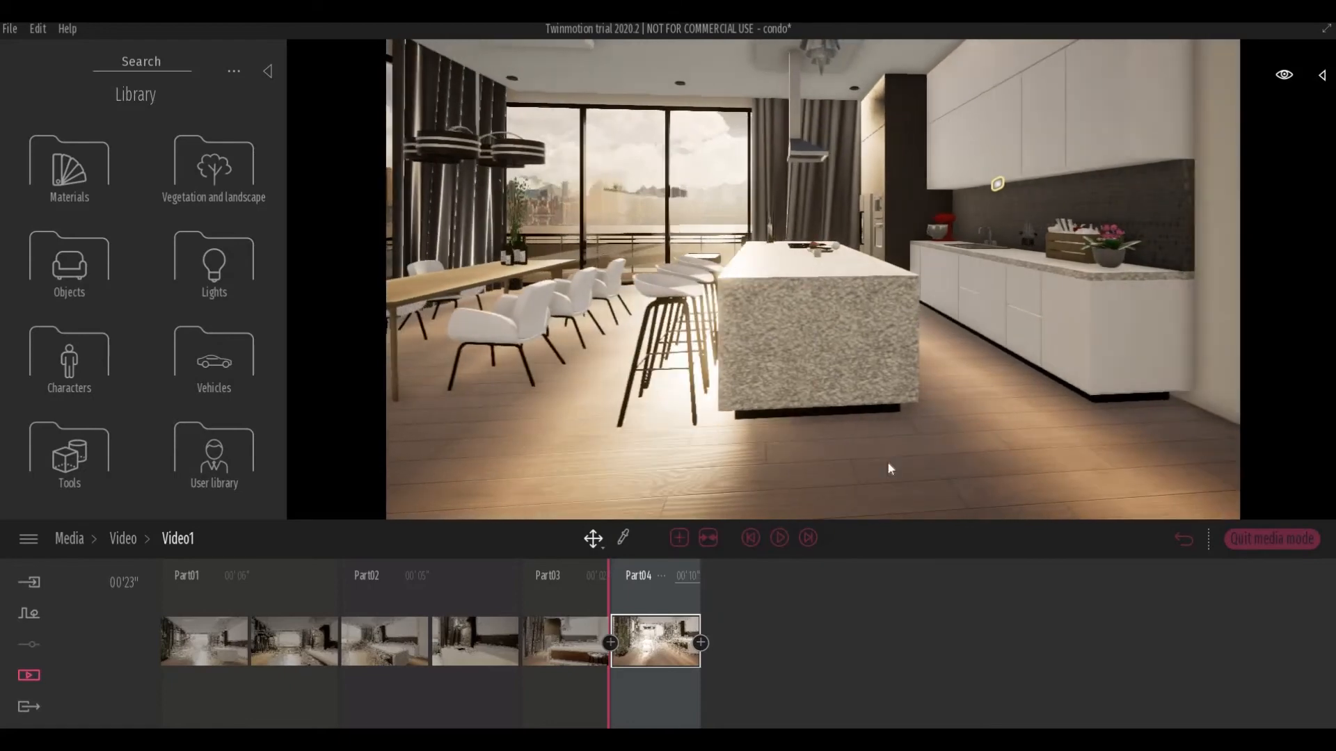
mouse_move(700, 643)
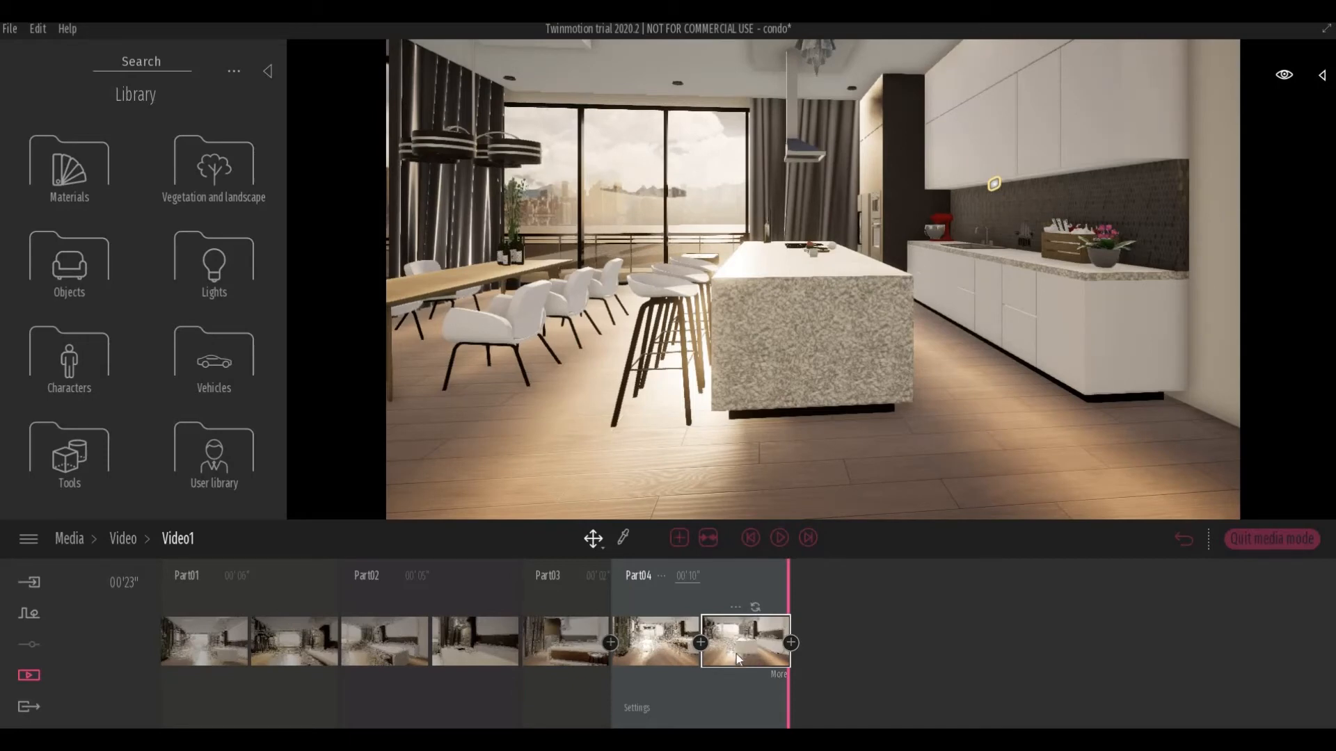
mouse_move(775, 680)
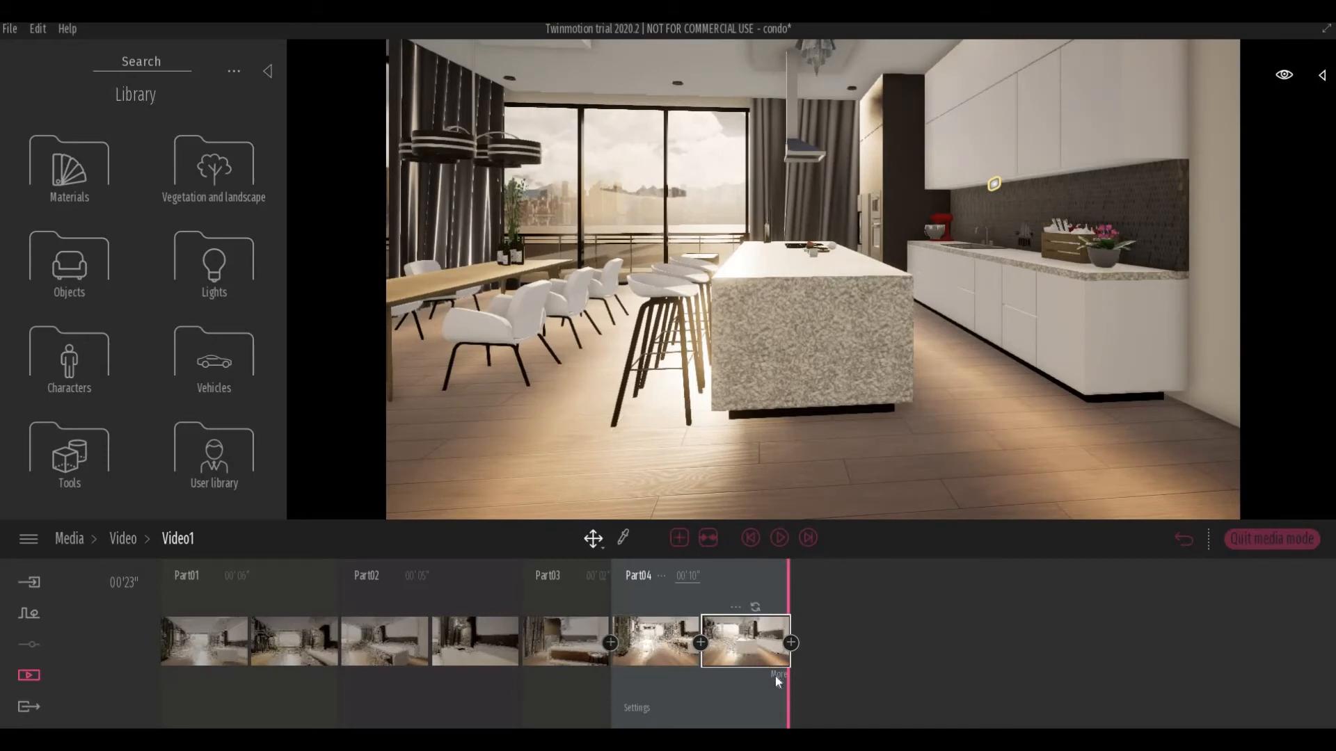
mouse_move(641, 605)
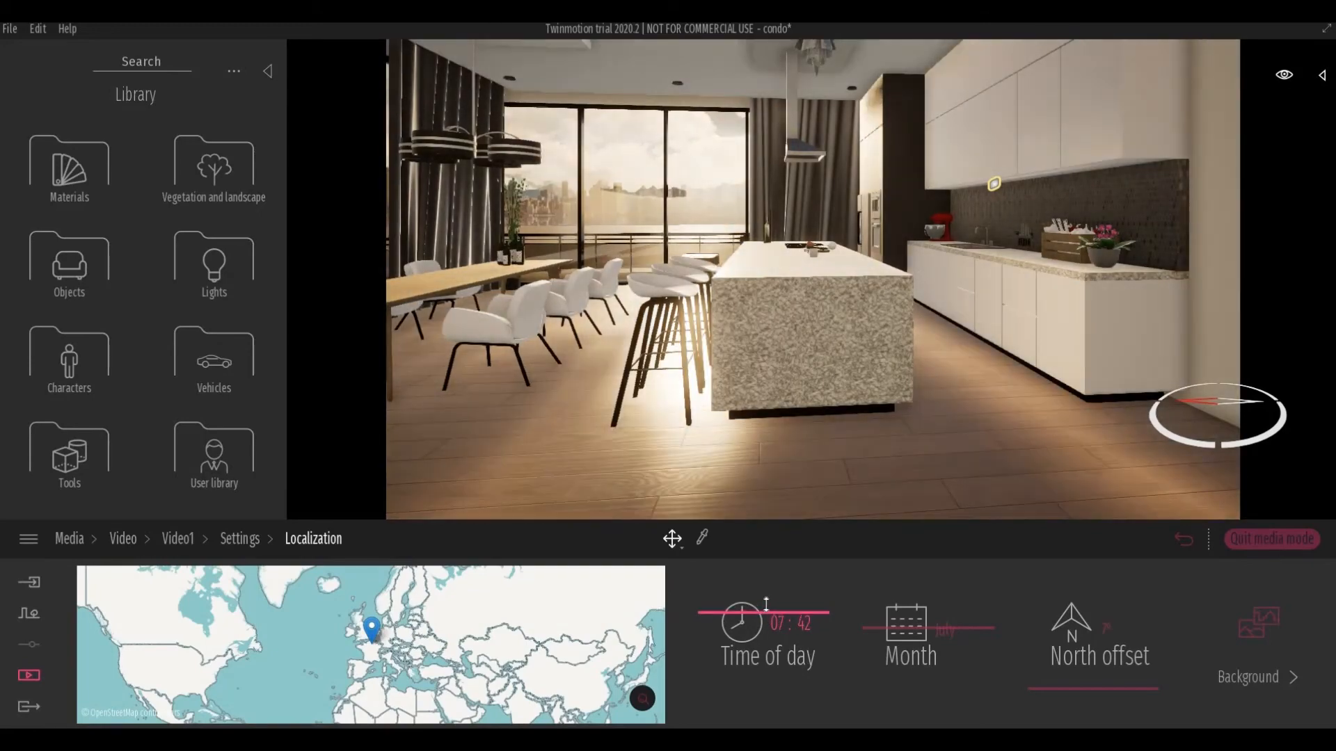
- Move Part04's last keyframe time of day to evening, about 20:00
left_click_drag(761, 612, 763, 612)
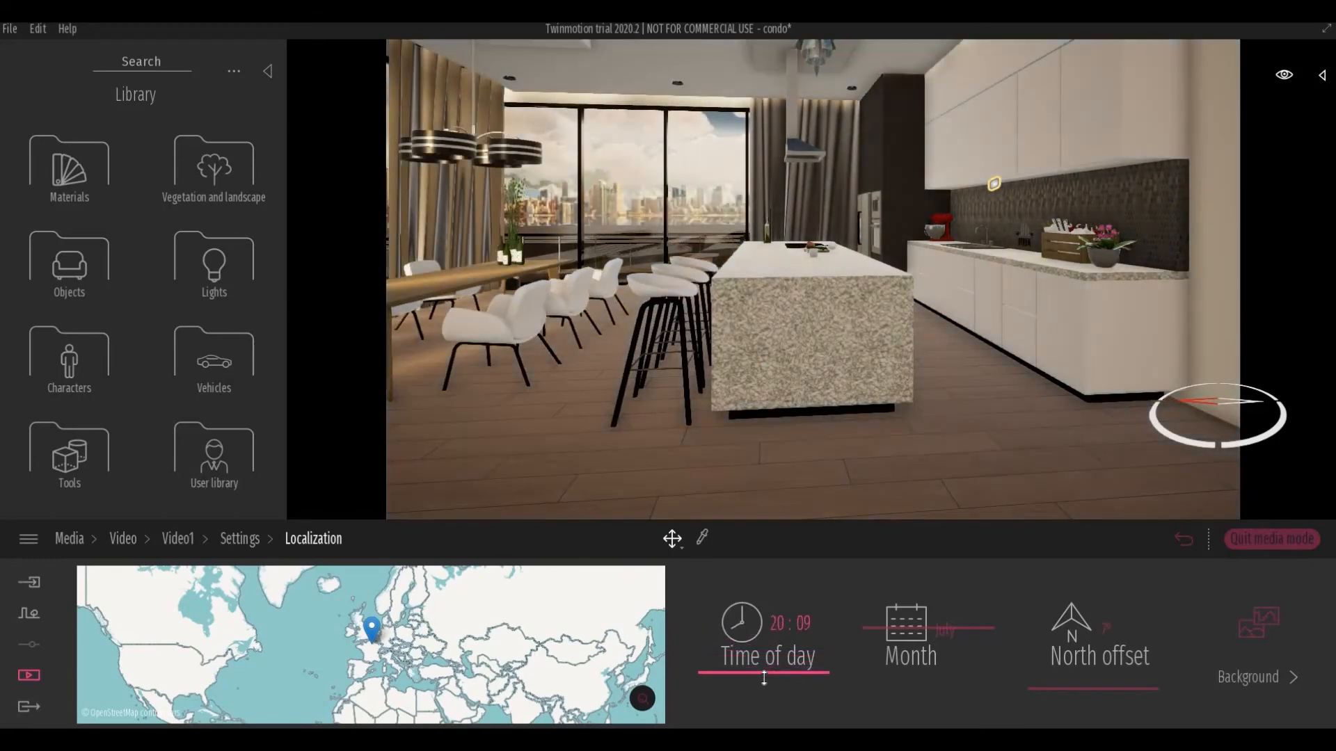
left_click_drag(763, 678, 763, 688)
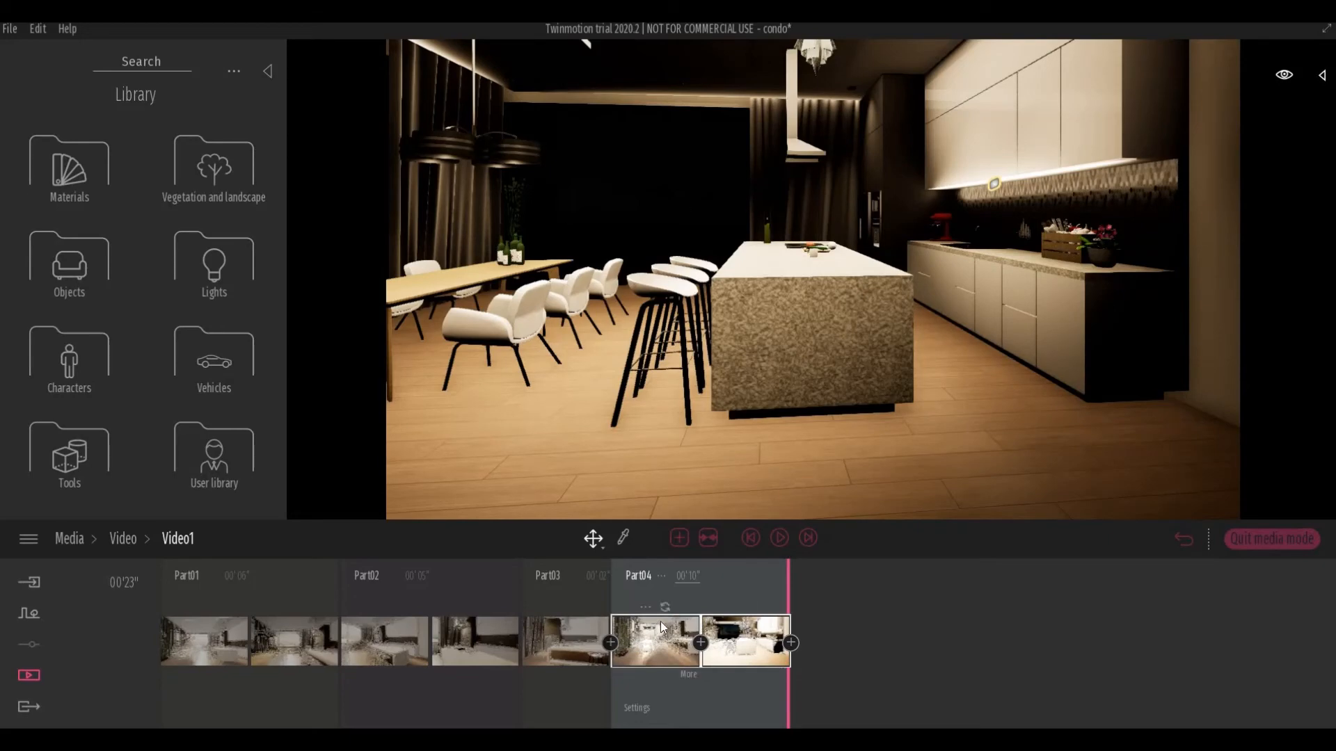
left_click(750, 537)
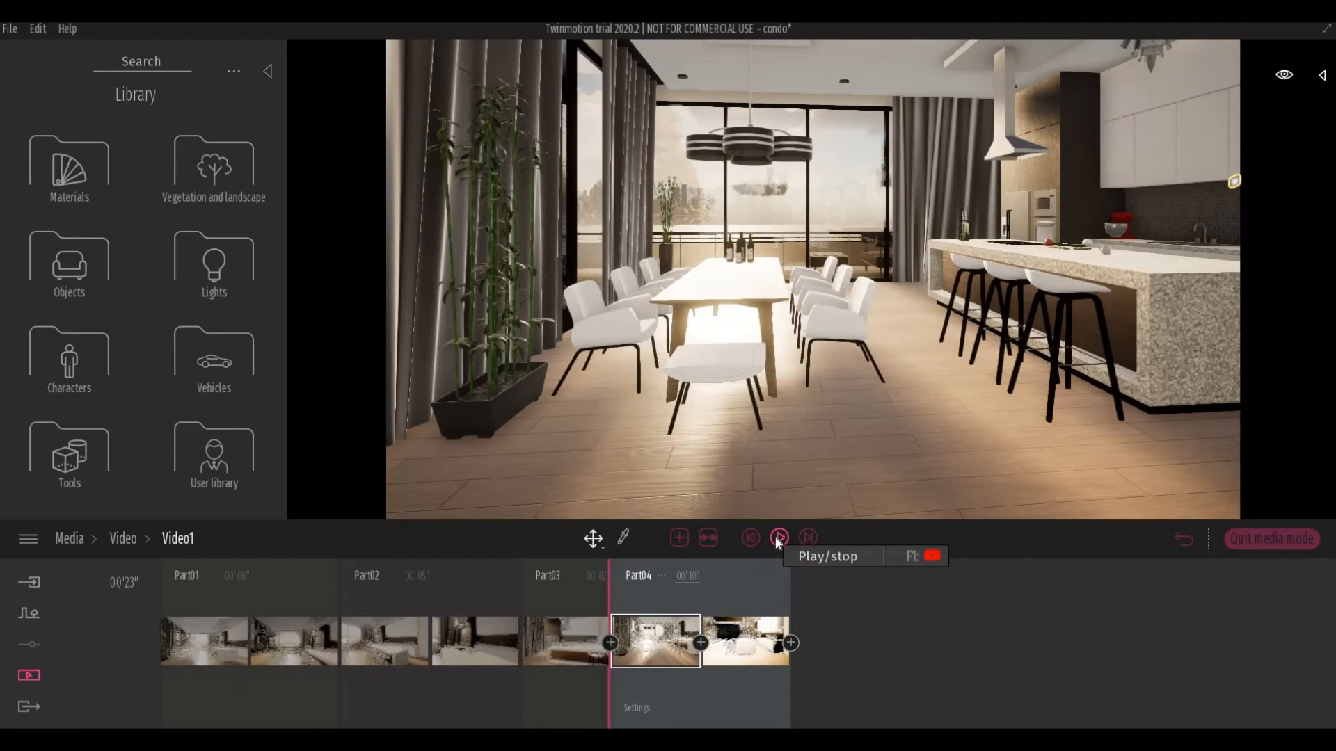
left_click(776, 537)
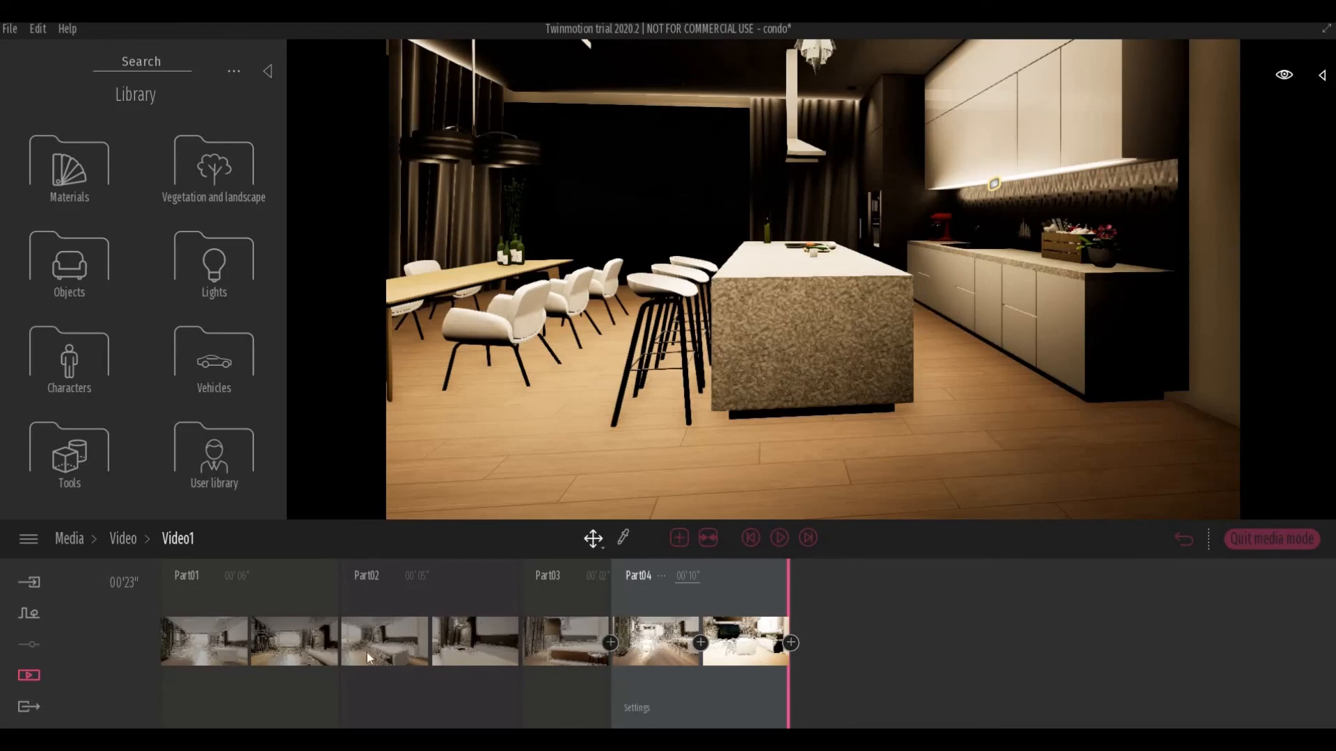
mouse_move(28, 707)
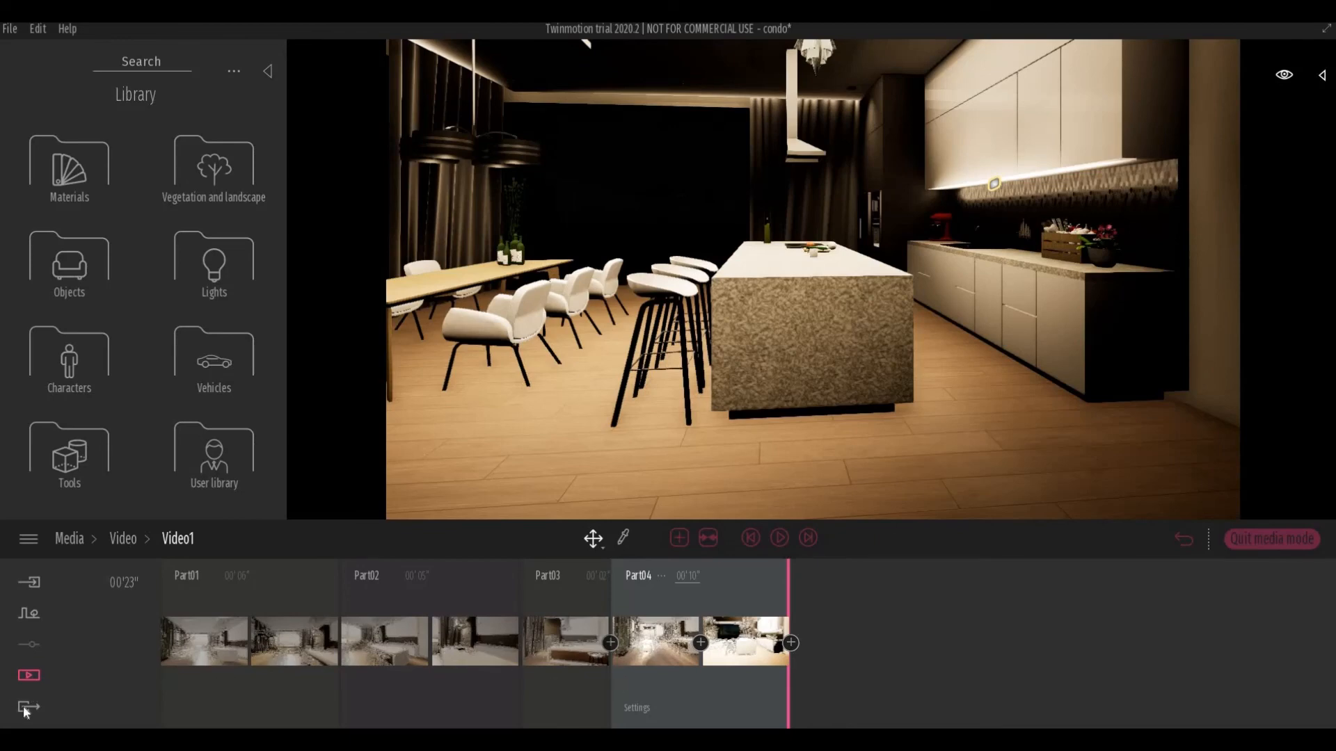
- Choose Video1 as the video to export and start the export
left_click(28, 706)
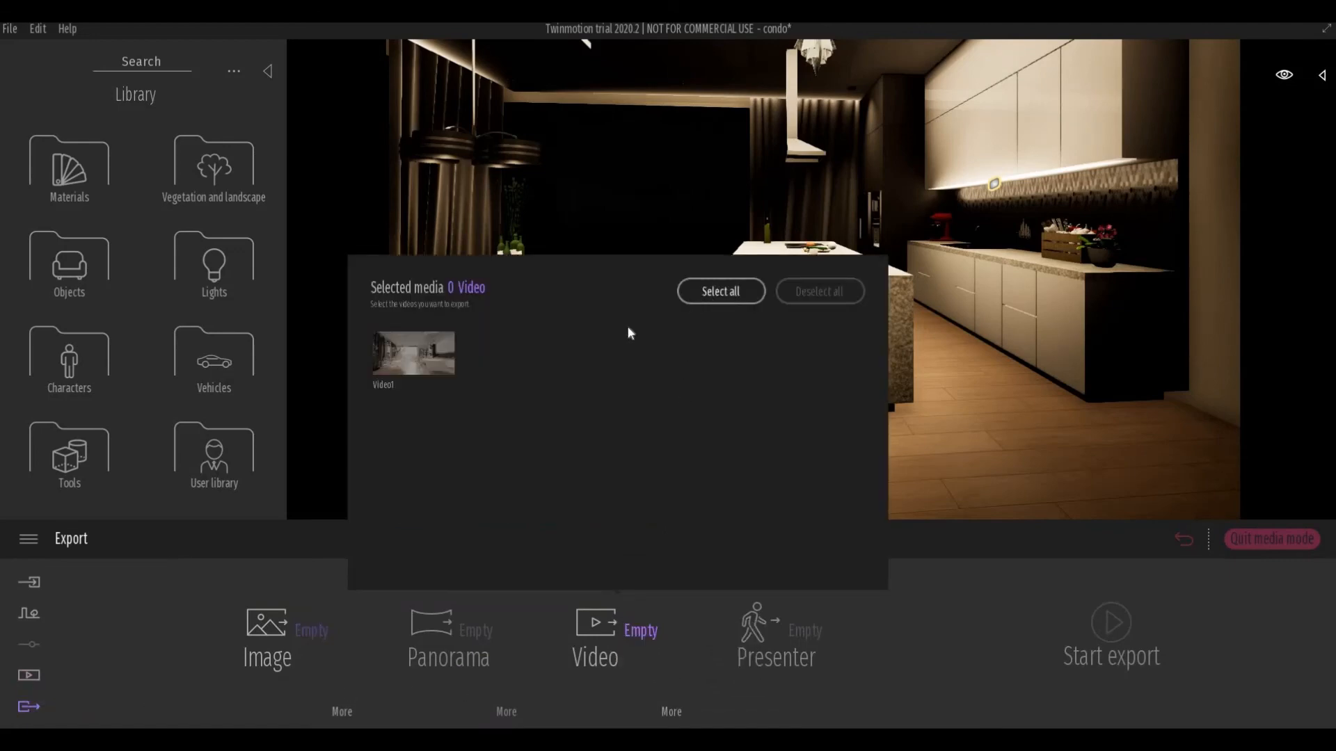
left_click(412, 352)
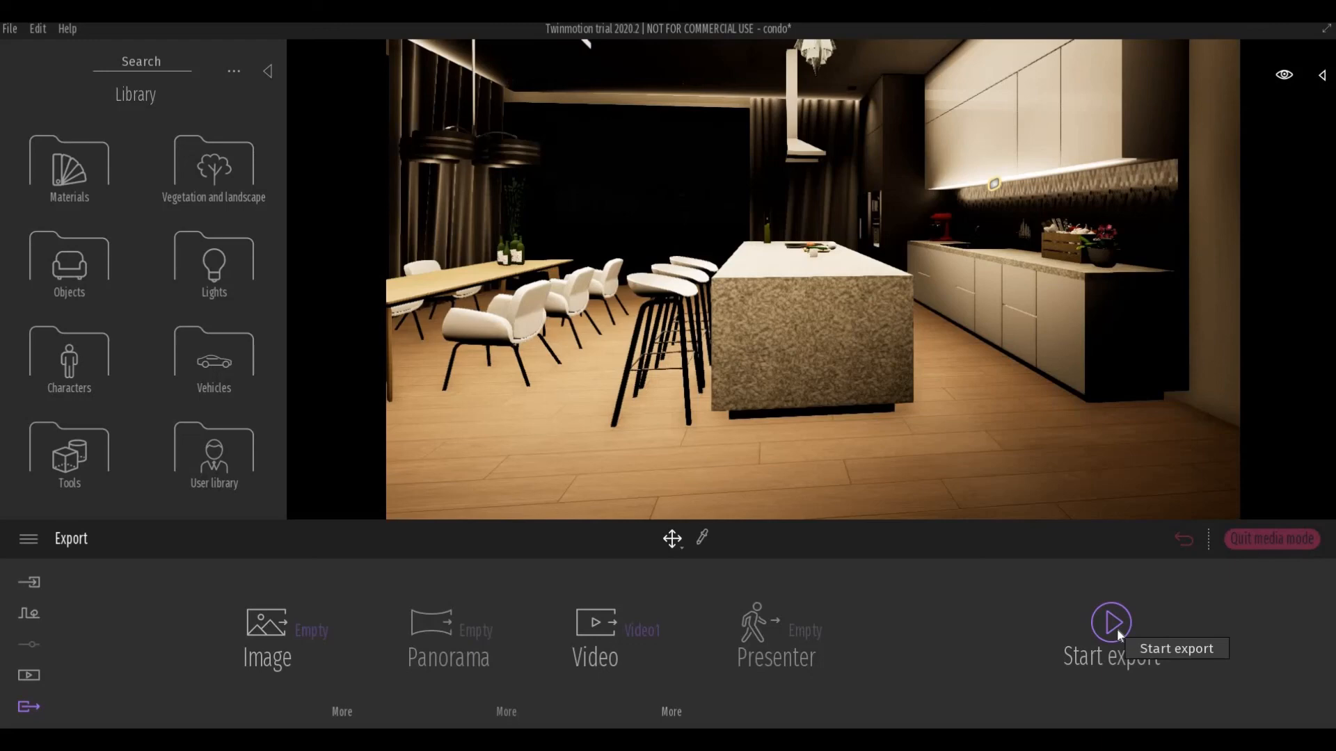
mouse_move(944, 650)
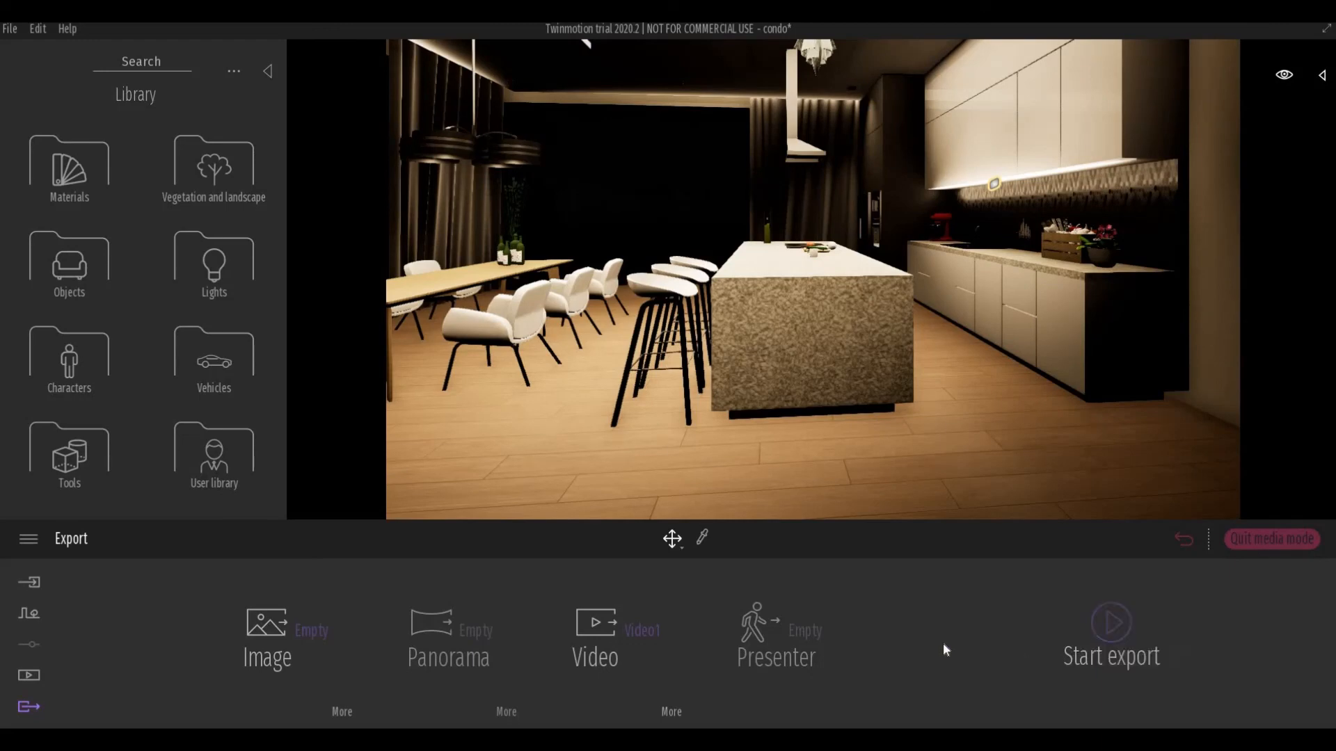
left_click(594, 634)
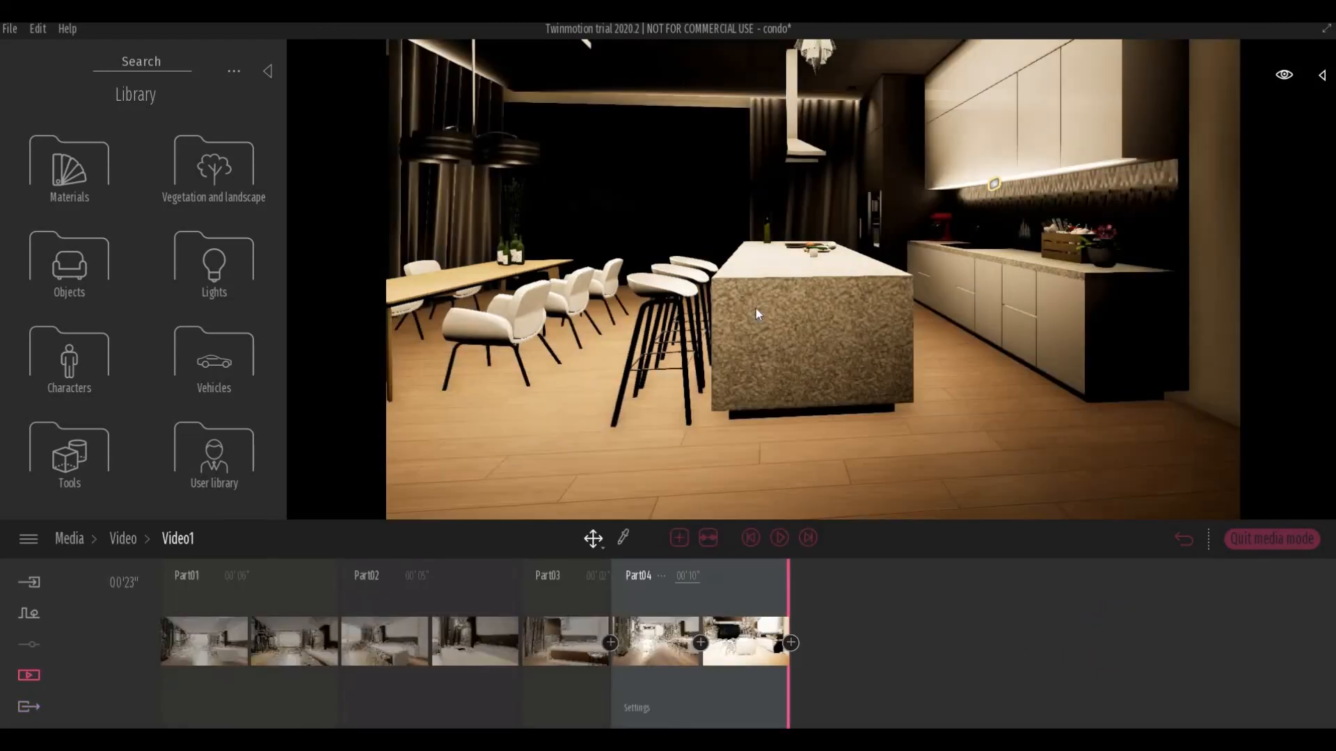